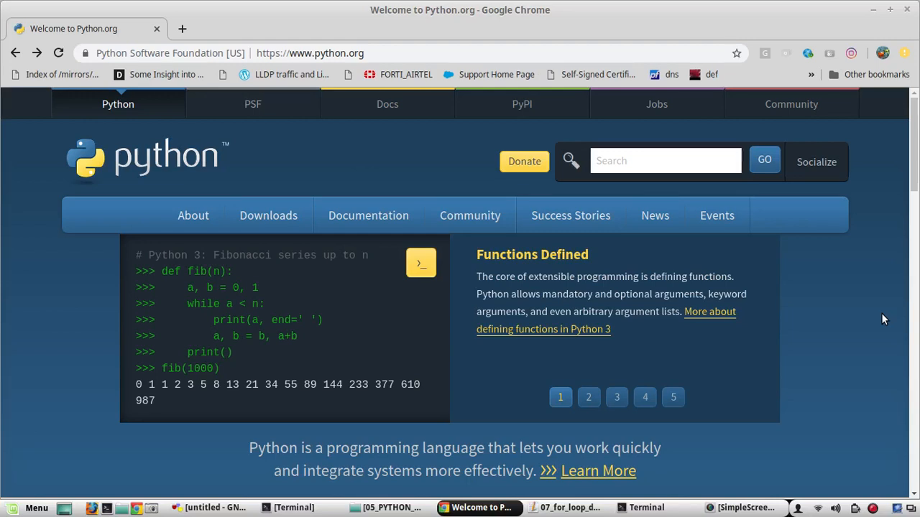
Show python.org's list comprehensions slide, then bring up the for-loop script in gedit.
left_click(588, 397)
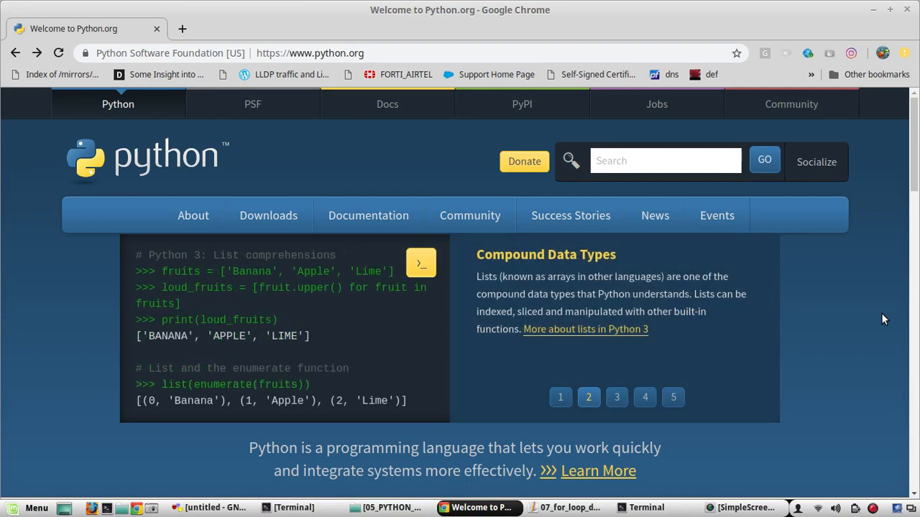
left_click(567, 508)
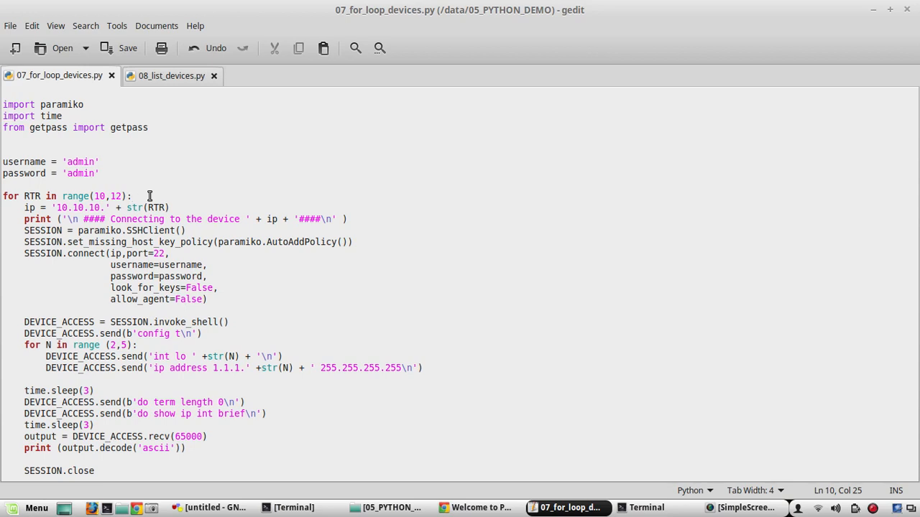
Place the cursor at the end of the 'for RTR in range(10,12):' line.
left_click(131, 195)
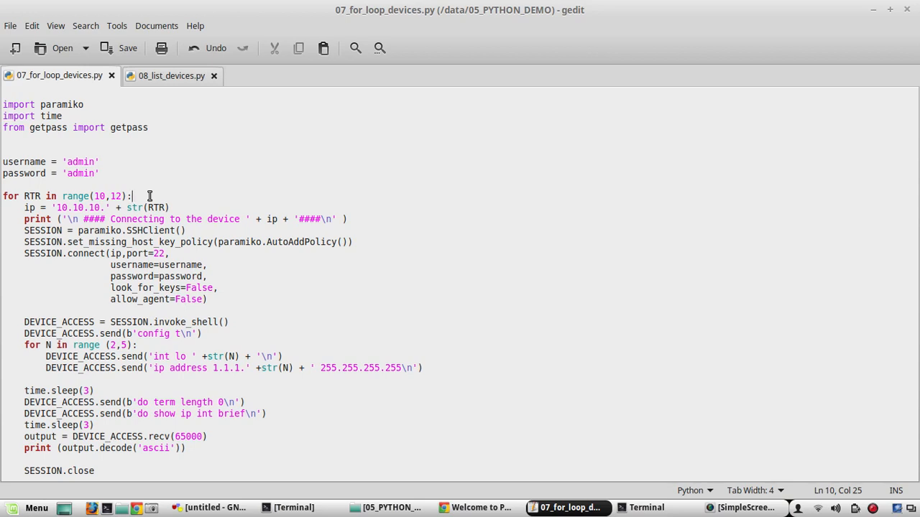
mouse_move(248, 258)
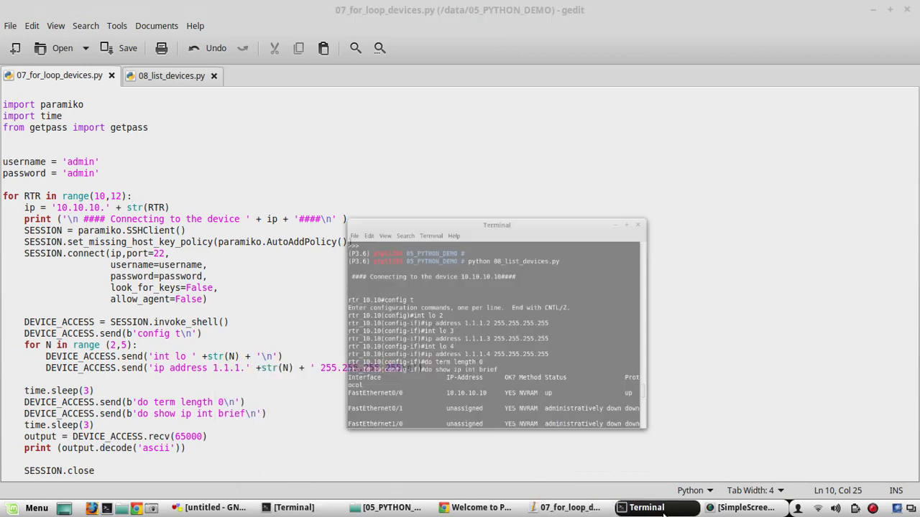
Enlarge the Terminal, push old output away with blank prompts, and launch python.
left_click_drag(496, 225, 452, 37)
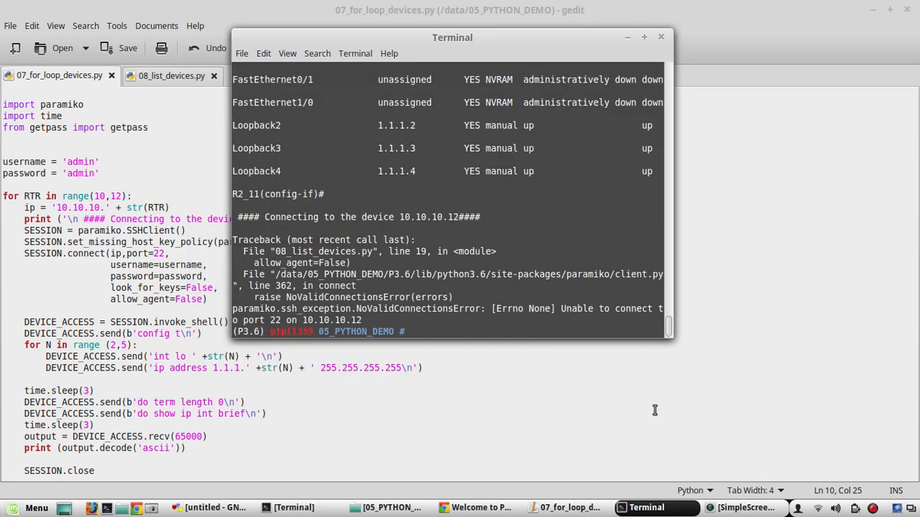
key("Return")
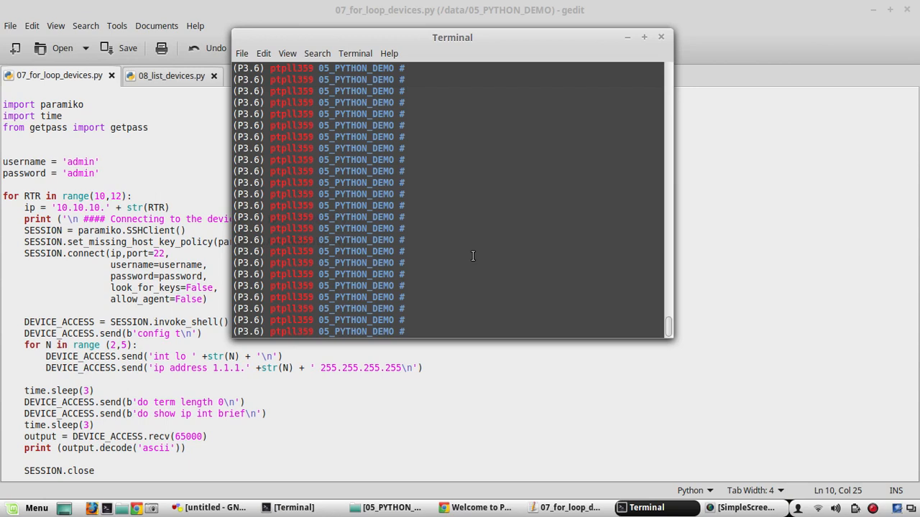
type("python")
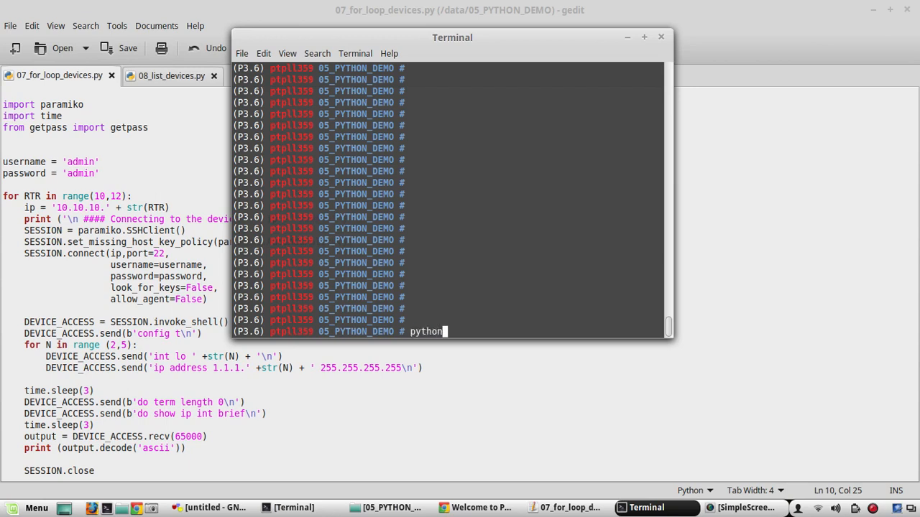
key("Return")
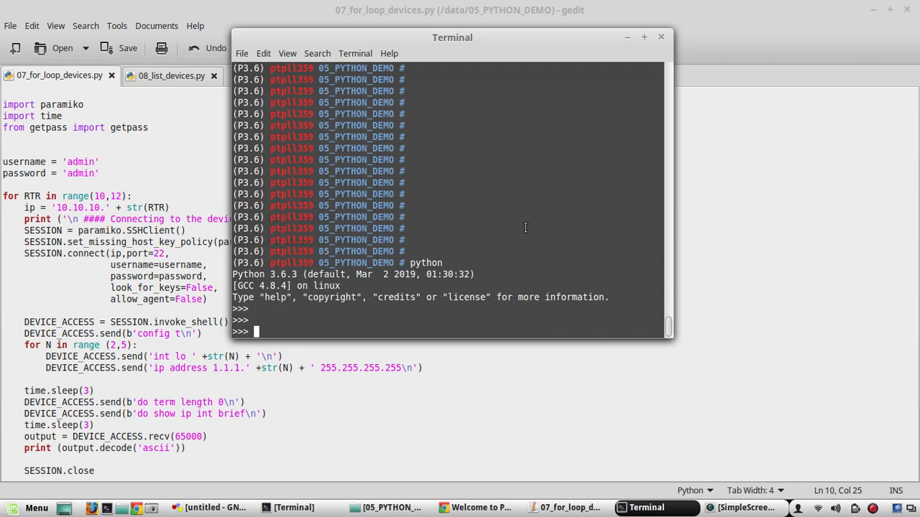
Enter DEVICE_LIST = ['10.10.10.10','10.10.10.11'] at the >>> prompt.
type("DEV")
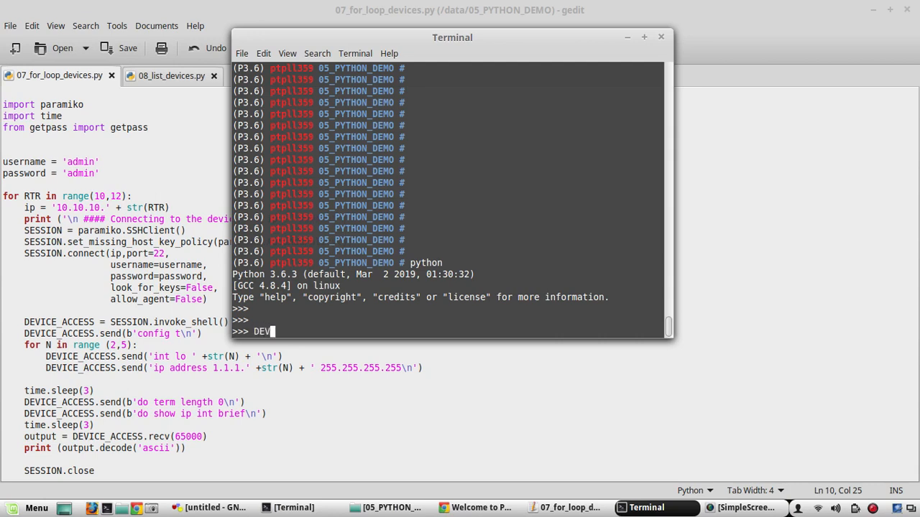
type("ICE_L")
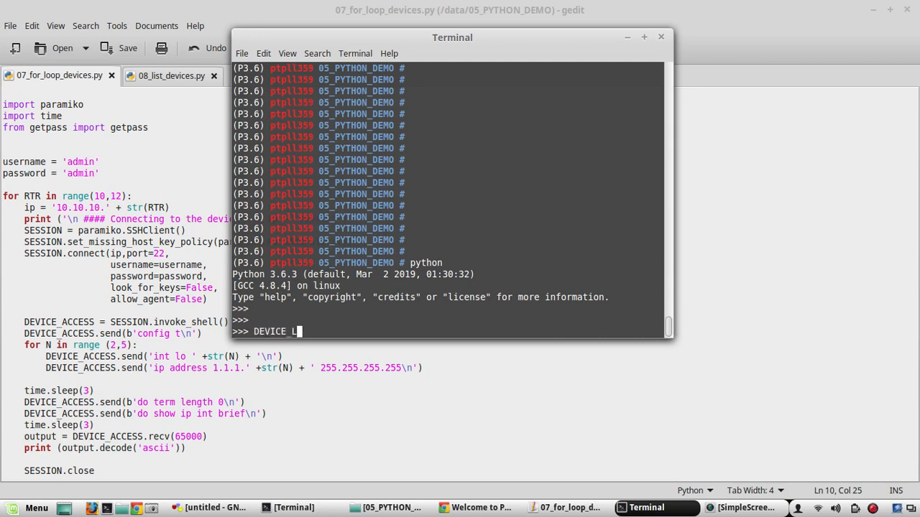
type("IST =")
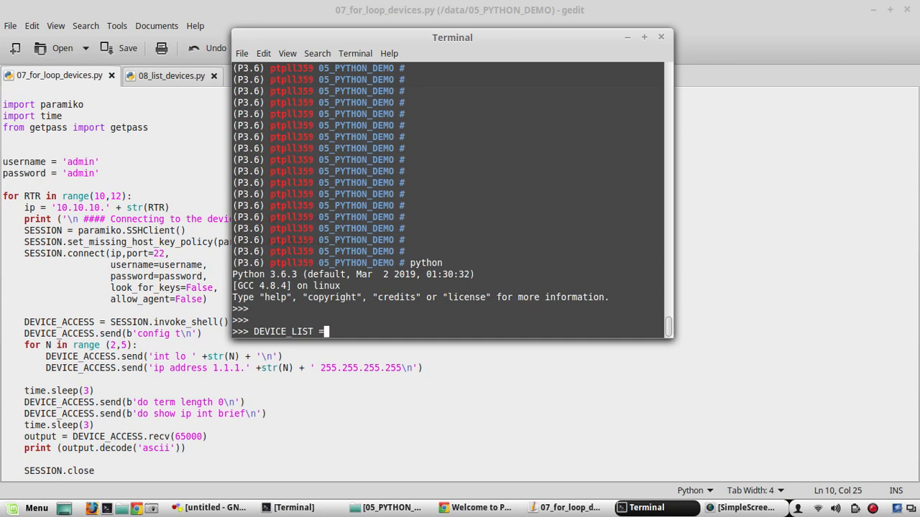
type("[]")
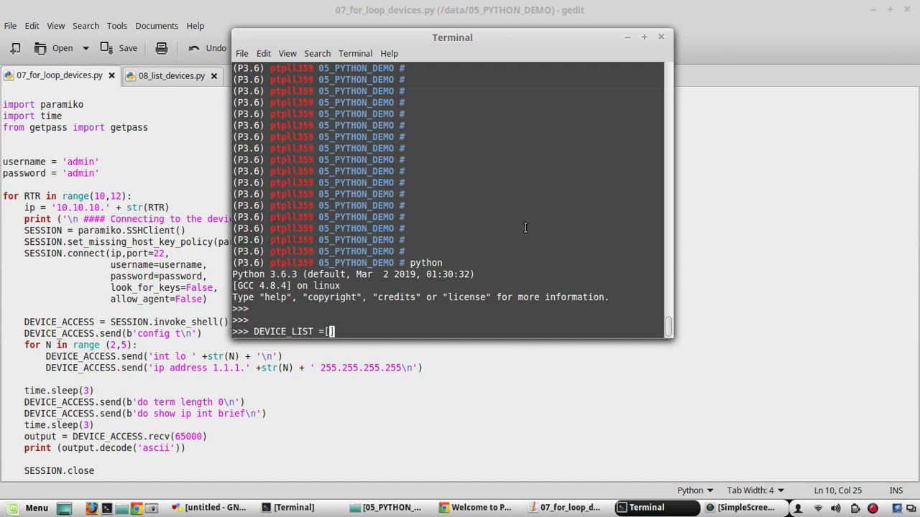
type("]")
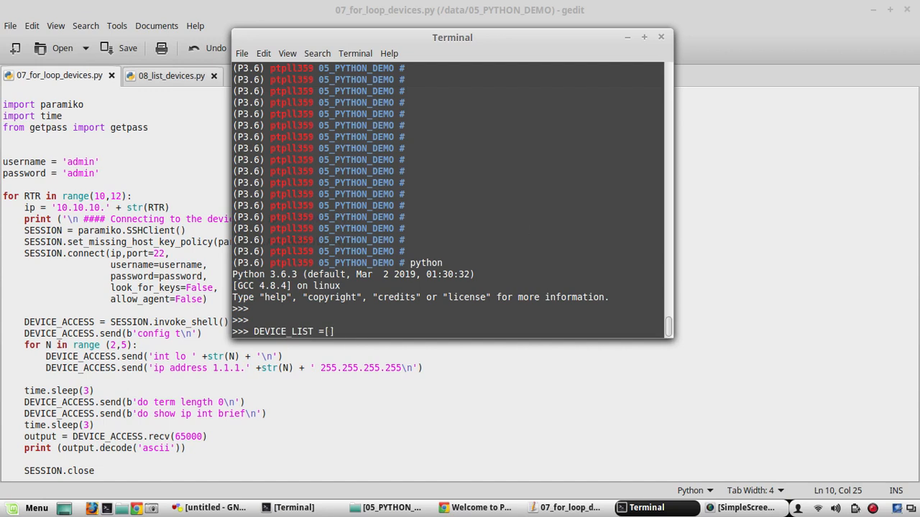
type("10.10.10.10")
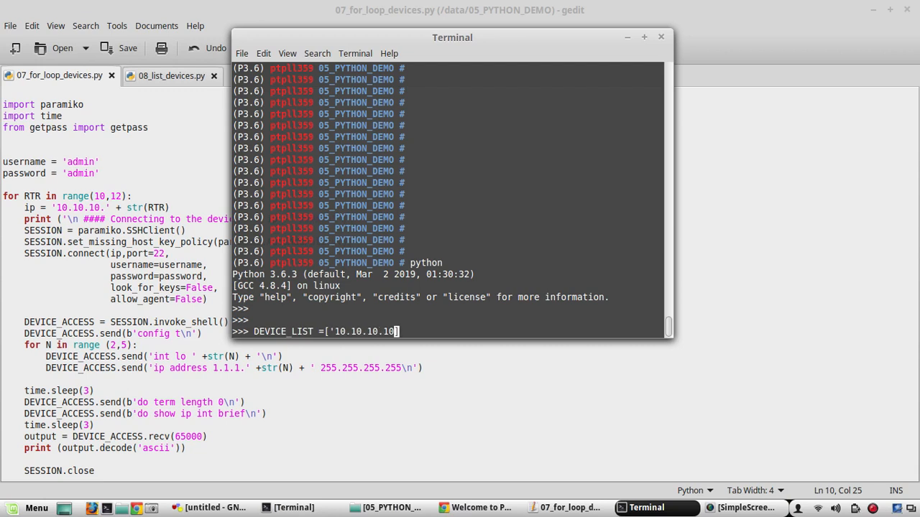
type("'")
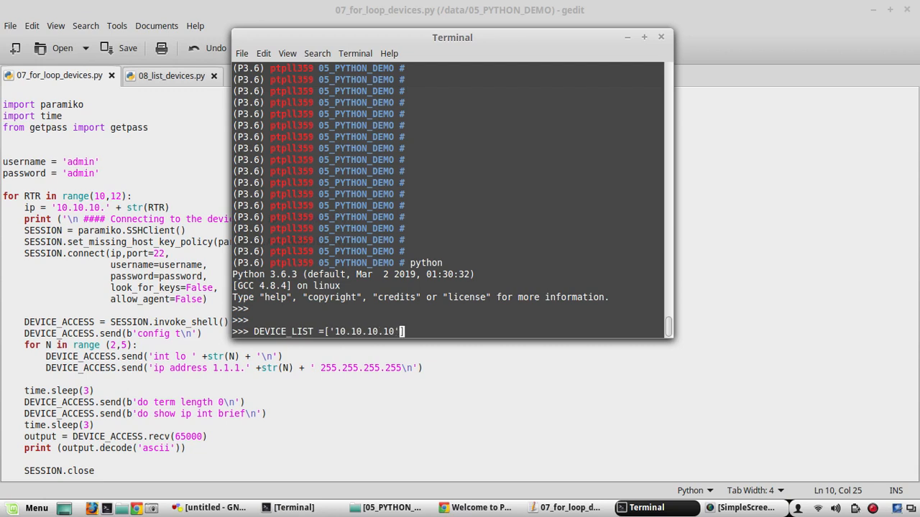
type(",''")
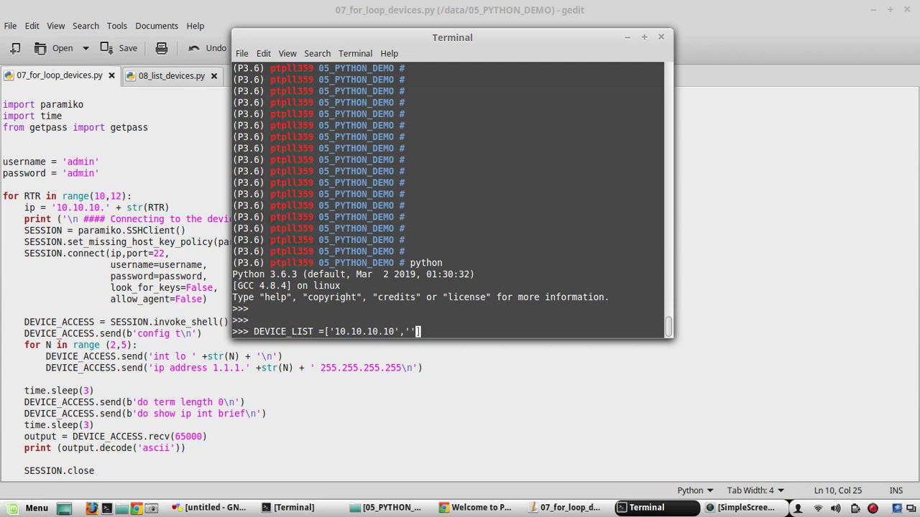
type("10.10.10.11")
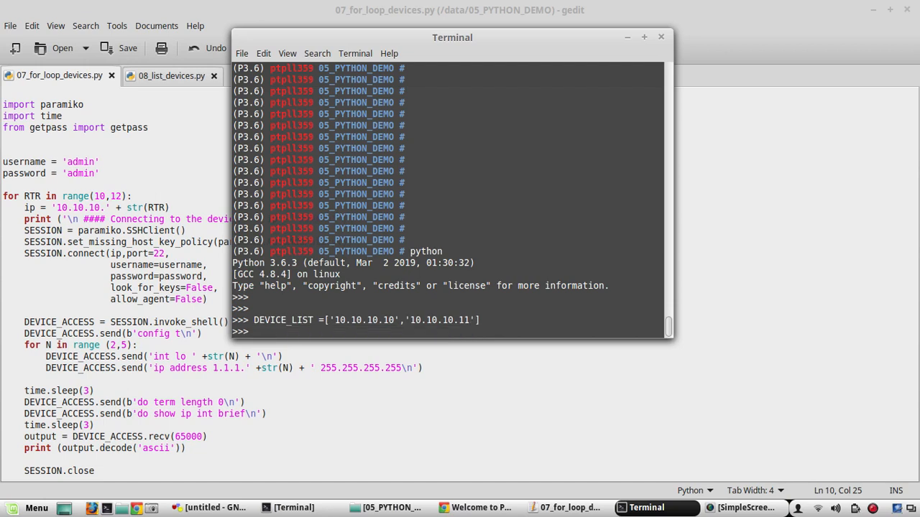
Print each RTR in DEVICE_LIST, change .11 to .12, then loop again.
type("for RT")
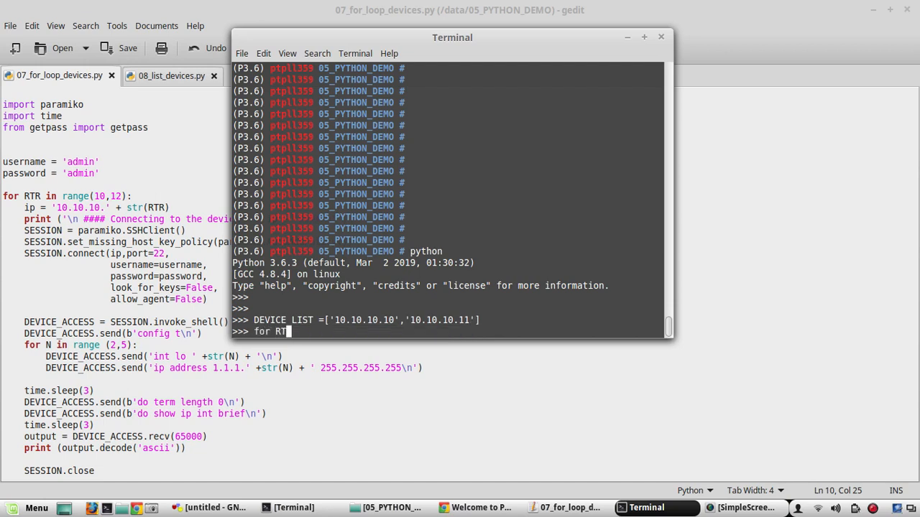
type("R")
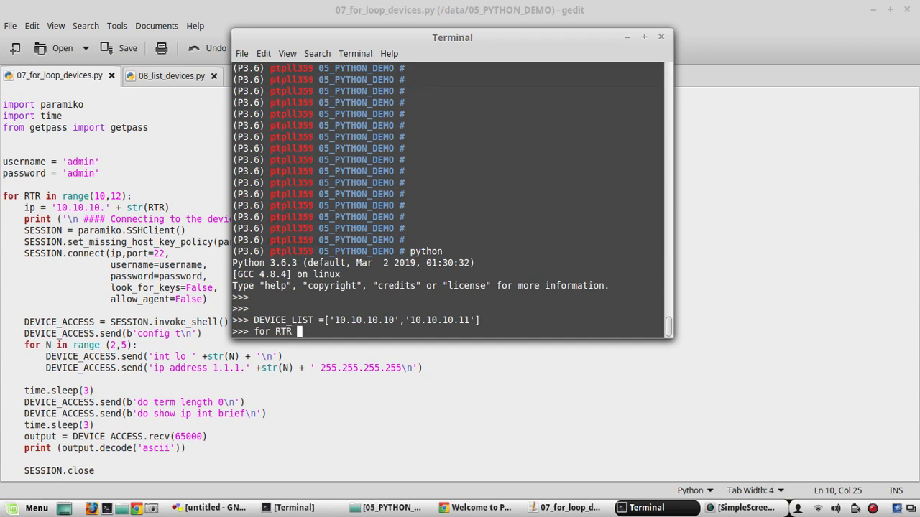
mouse_move(409, 55)
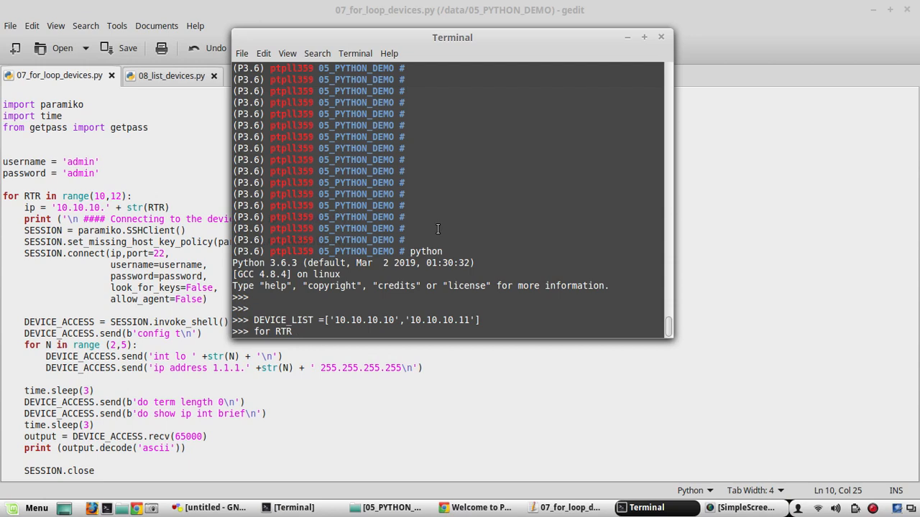
type("in DEVICE")
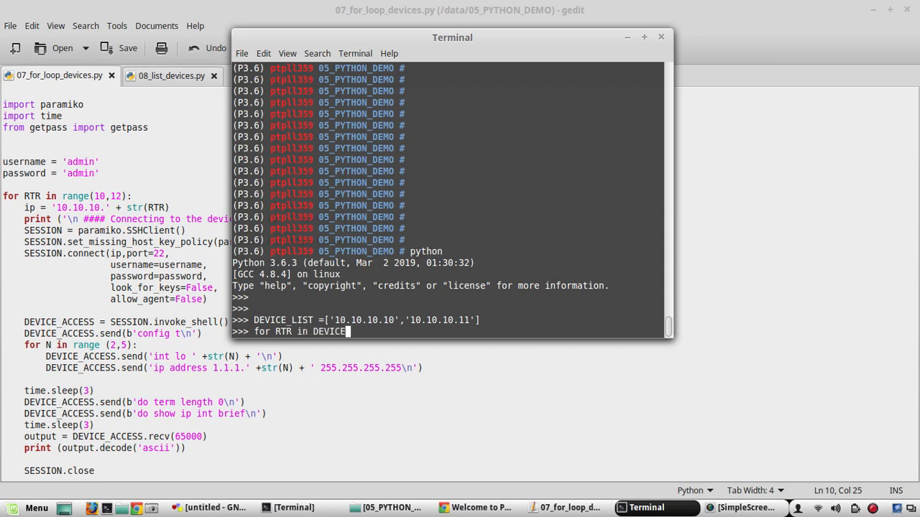
type("_LIST:")
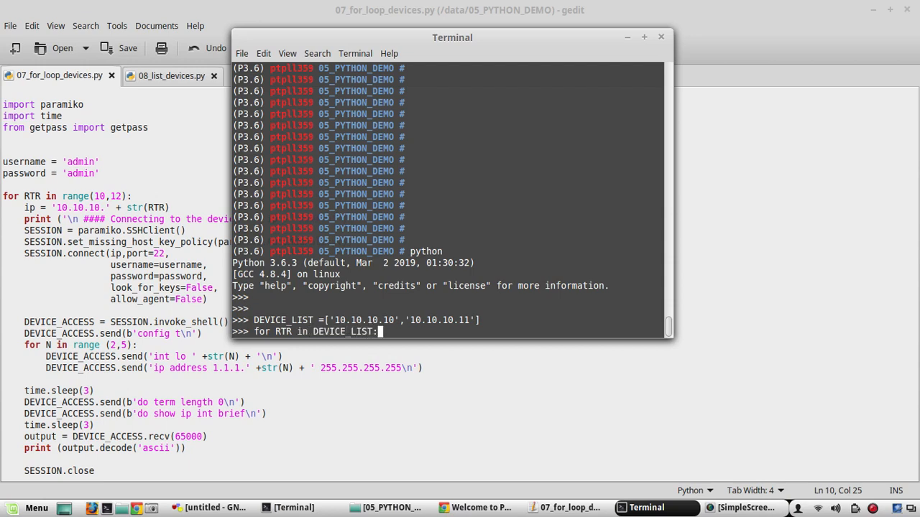
key("Return")
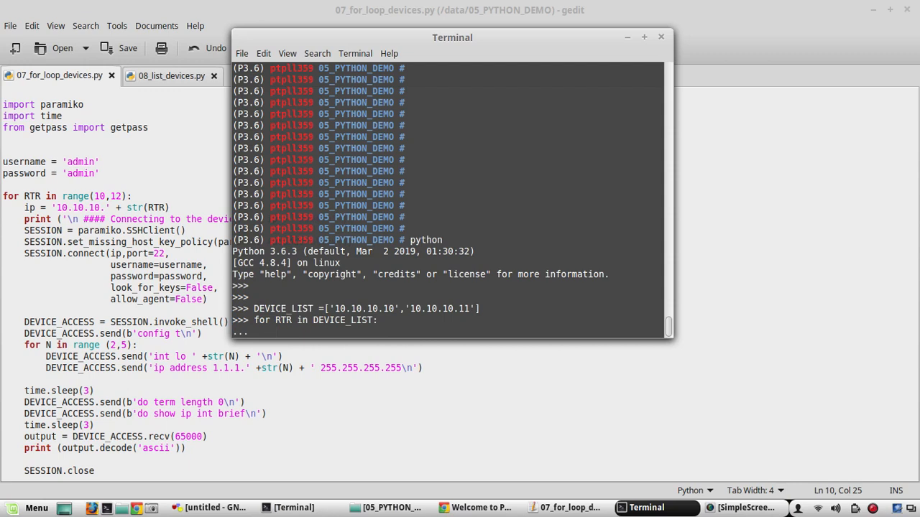
type("print(RTR")
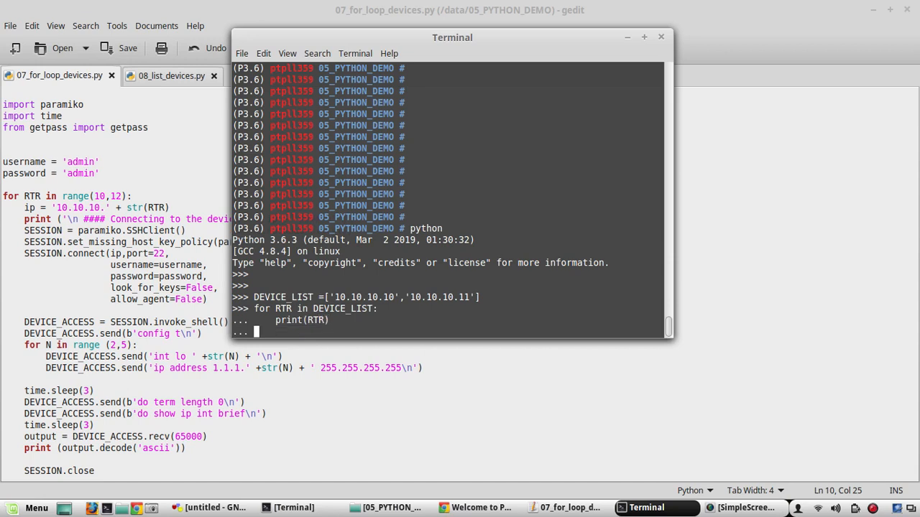
key("Return")
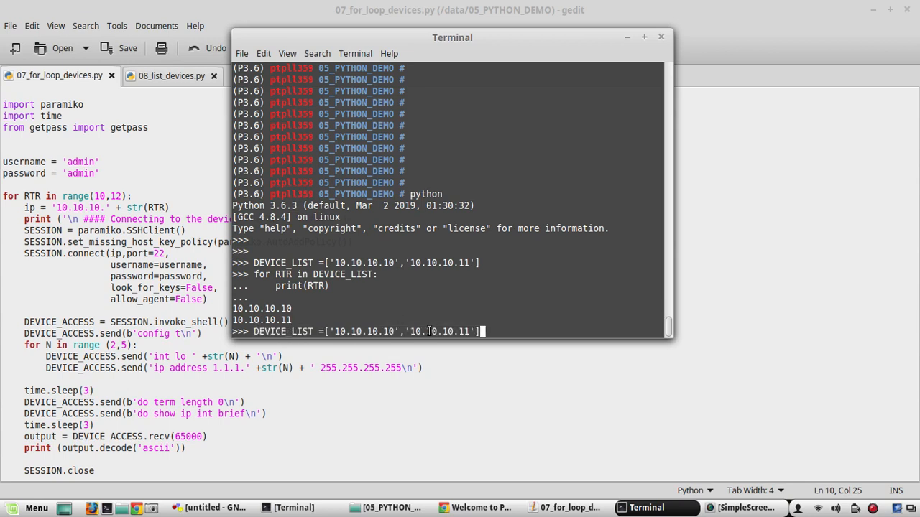
type("2")
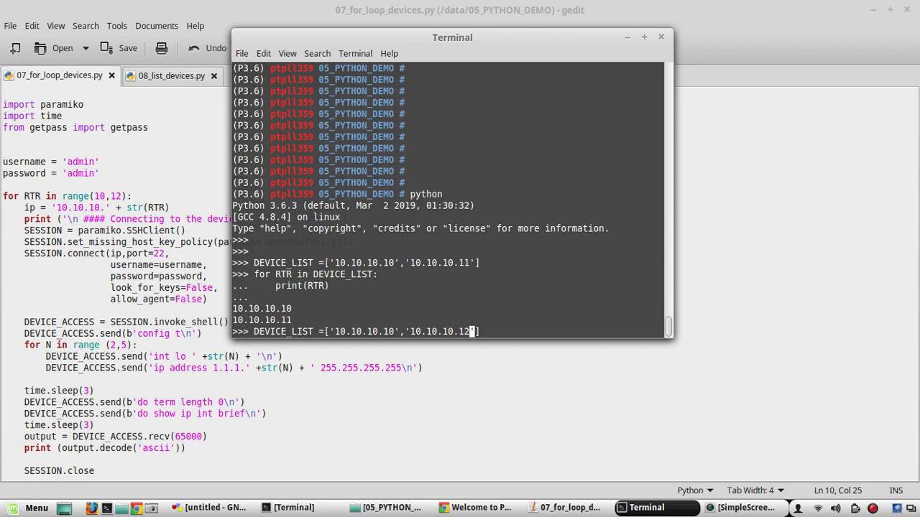
type("for RTR in DEVICE_LIST:")
type("print(RTR")
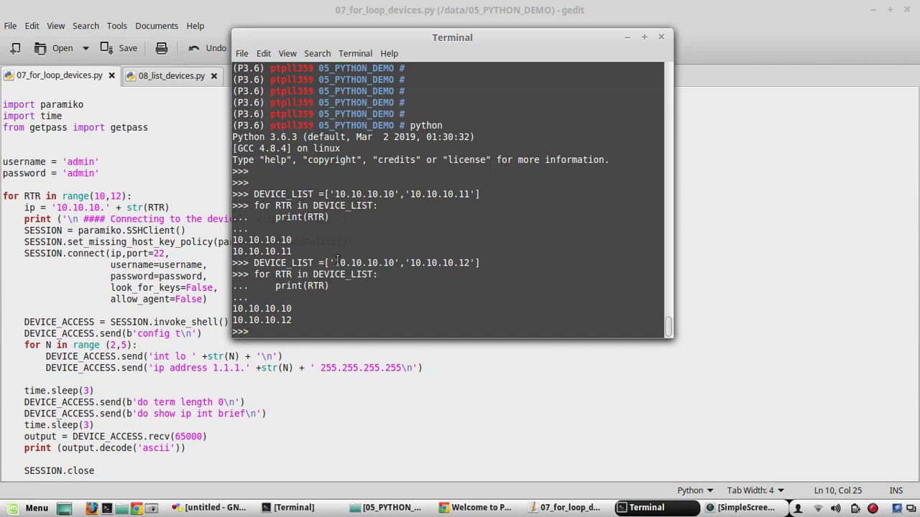
Replace the recalled list with ['10.10.10.' + str(n) for n in range(10,18)].
type("LI")
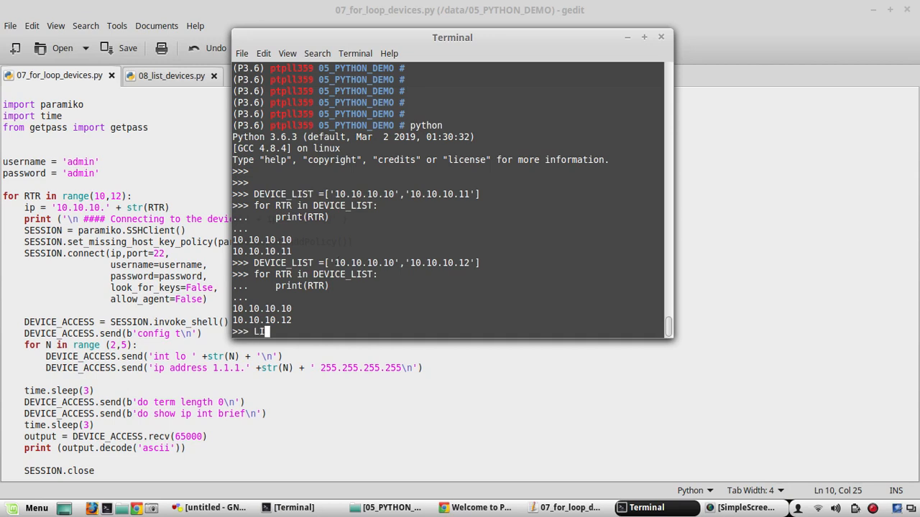
type("DEVICE_LIST =['10.10.10.10','10.10.10.12']")
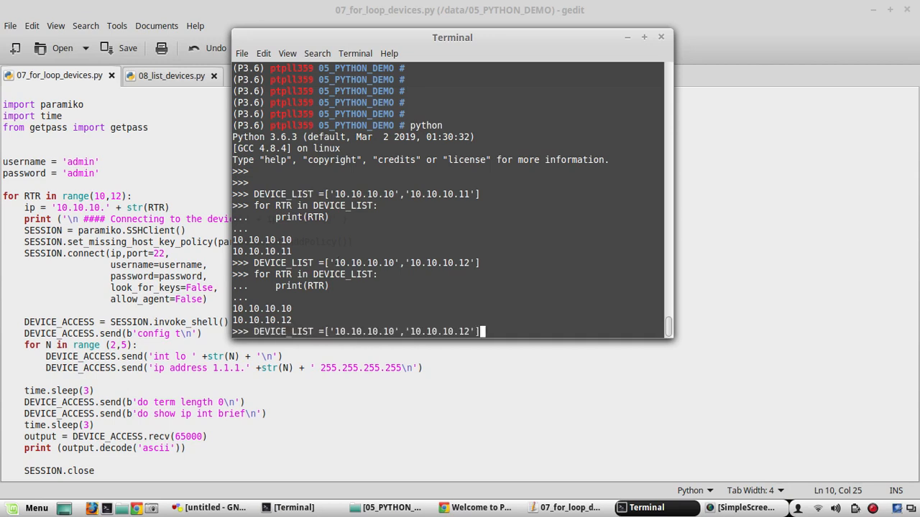
key("BackSpace")
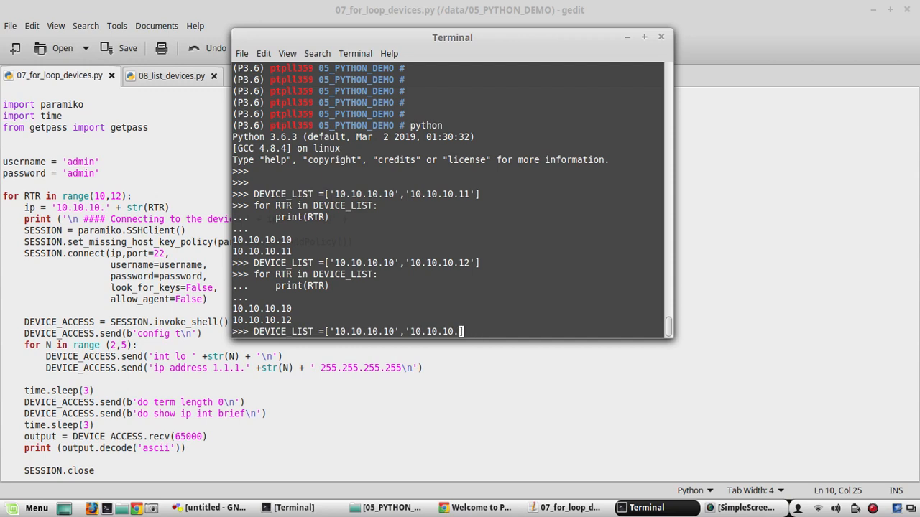
key("BackSpace")
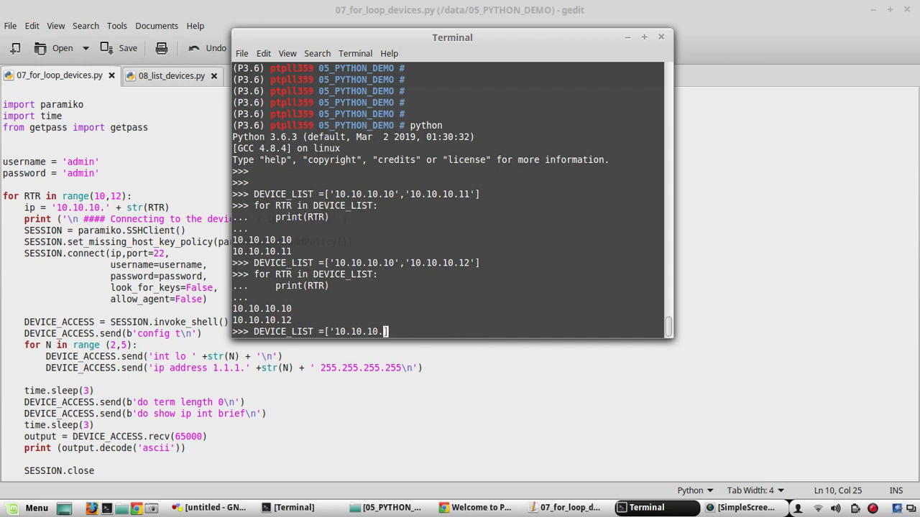
type("'")
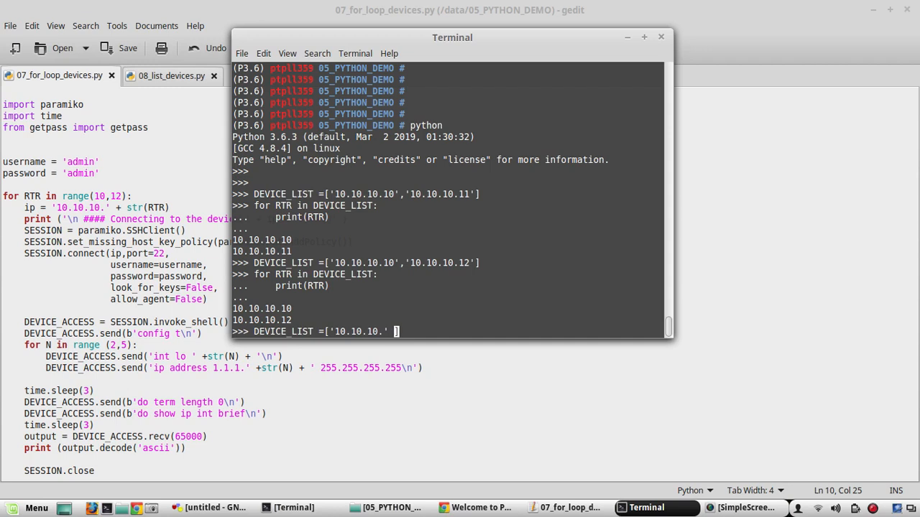
type("+")
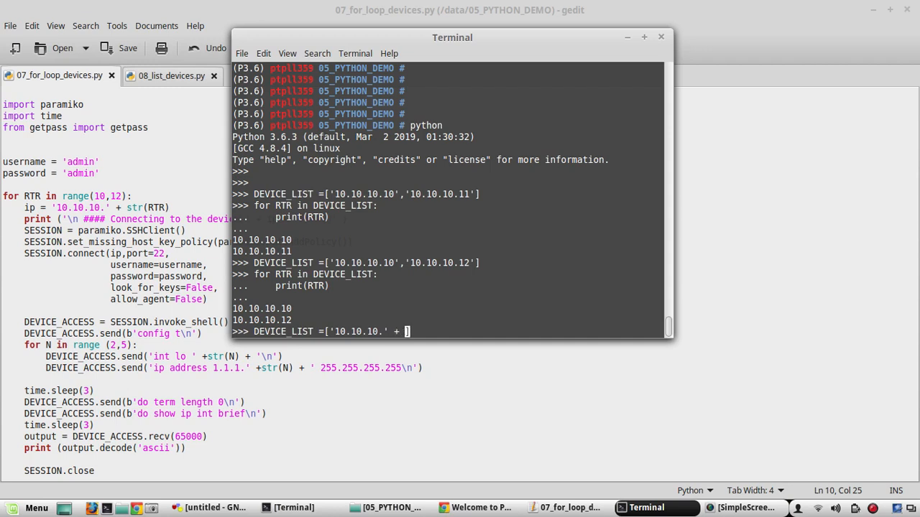
type("str")
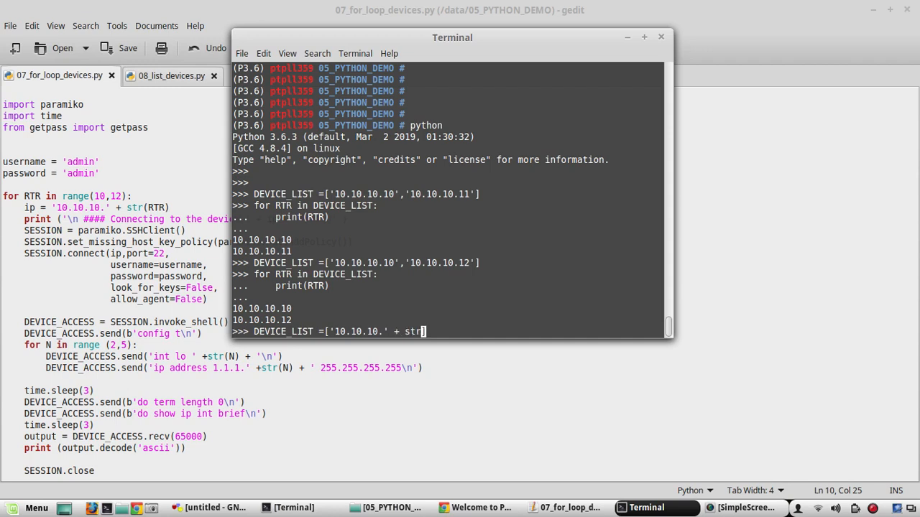
type("(")
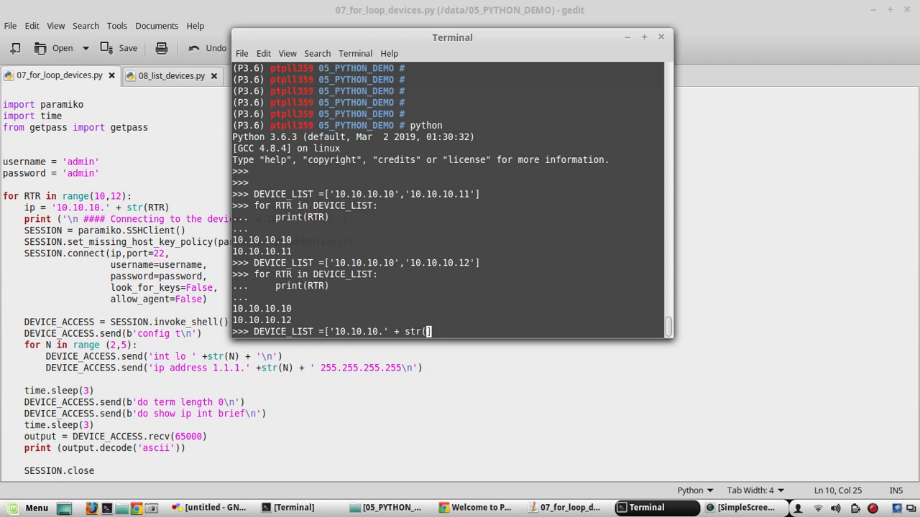
type("]")
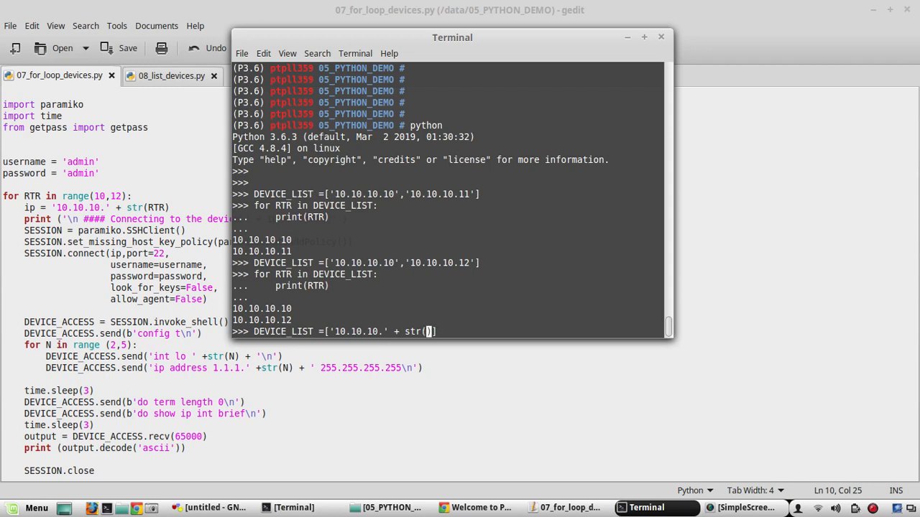
type("n)")
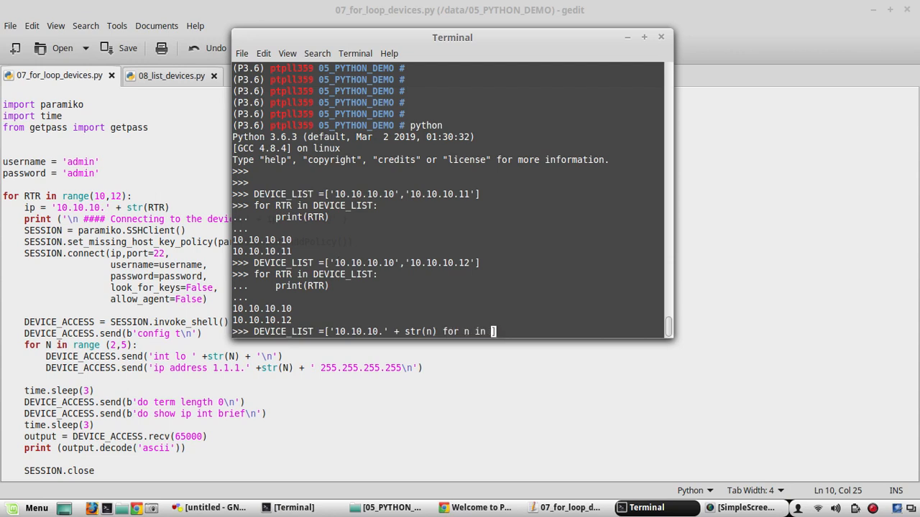
type("range(10,18)]")
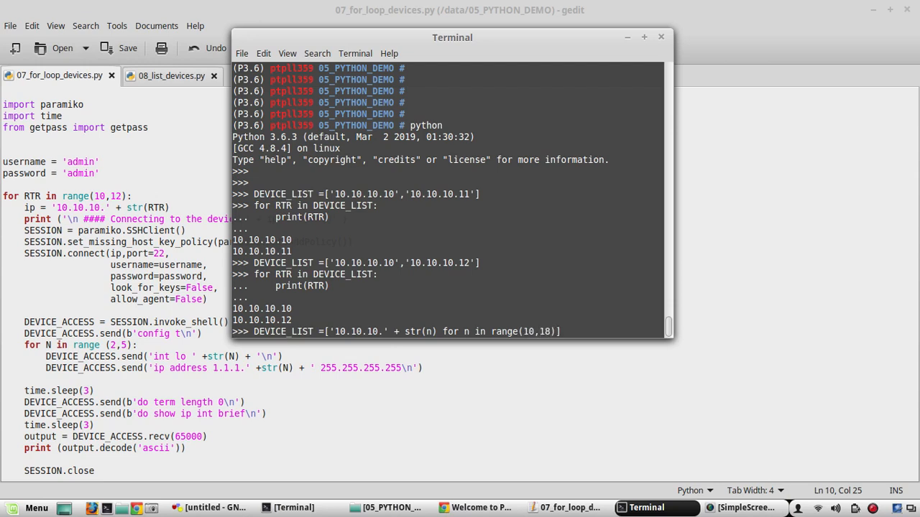
key("Return")
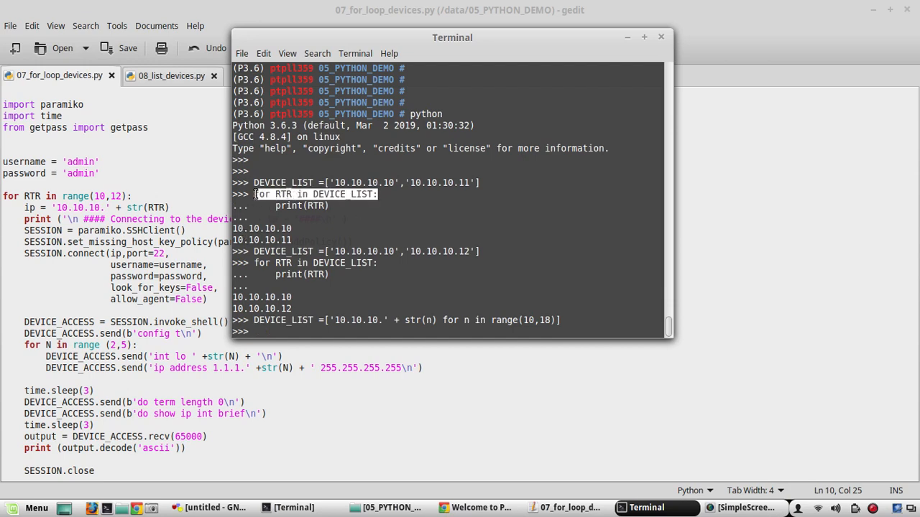
Loop over DEVICE_LIST with print(RTR), listing 10.10.10.10 through 10.10.10.17.
type("for RTR in DEVICE_LIST:")
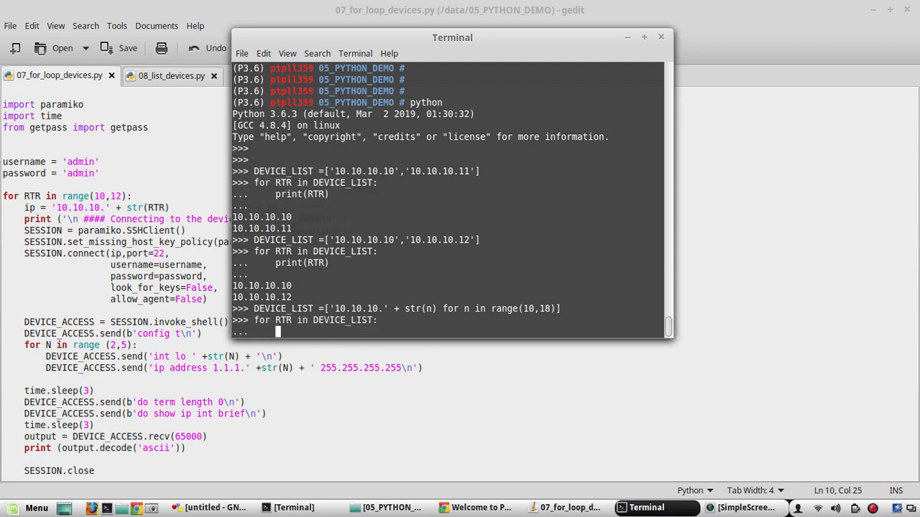
type("print(RT")
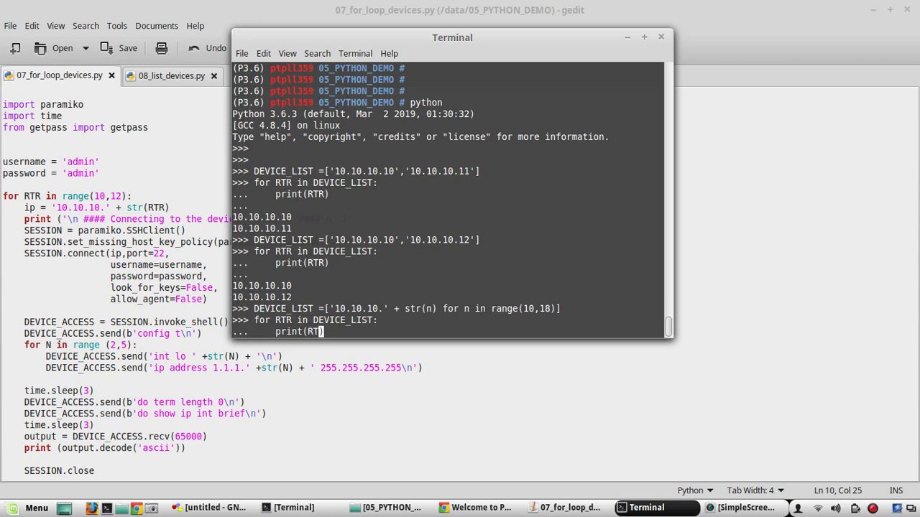
key("Return")
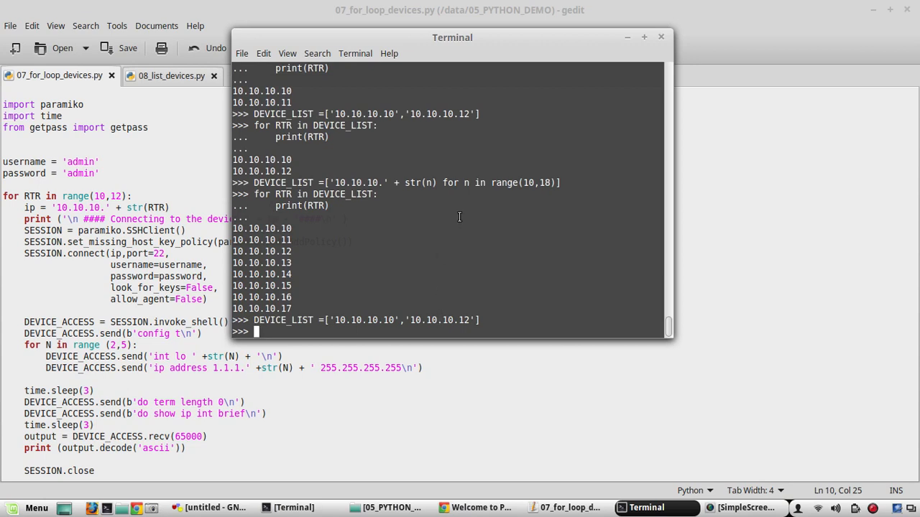
Append 'R1' to DEVICE_LIST with DEVICE_LIST.append('R1').
type("DEVICE_LIST")
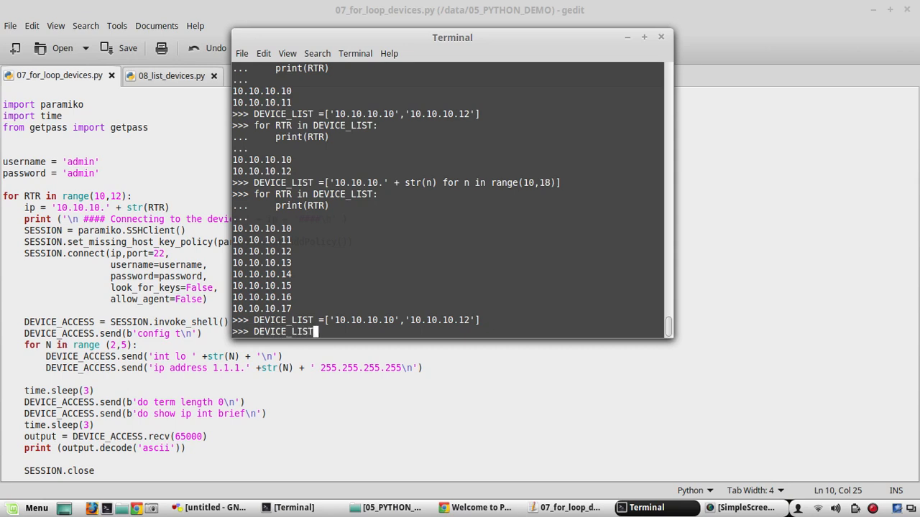
type(".appen")
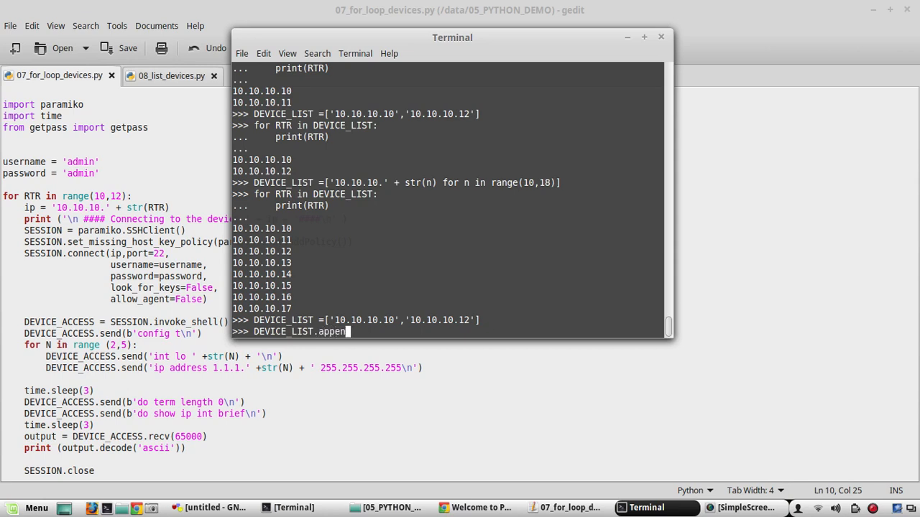
type("d(")
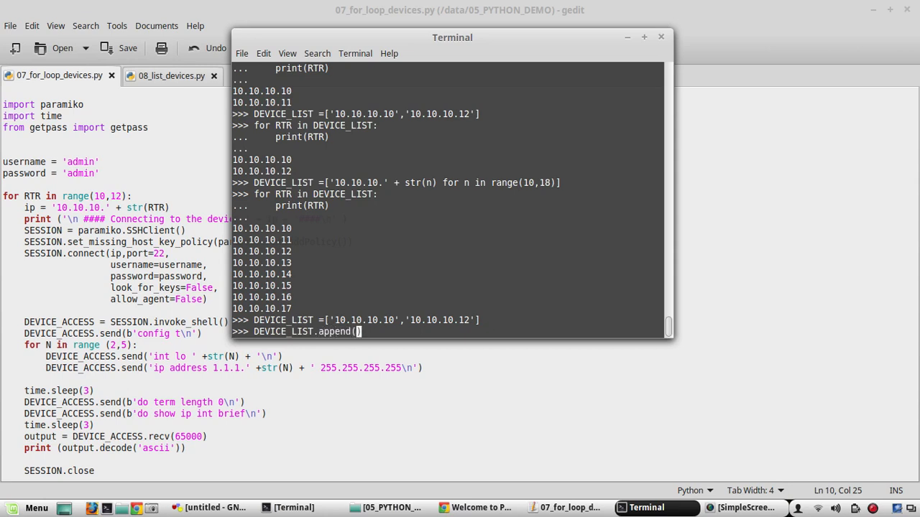
type("R")
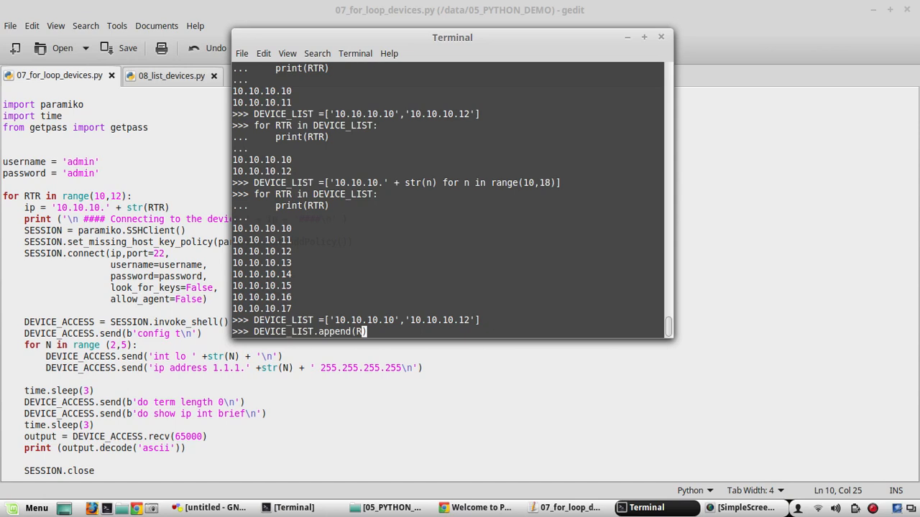
type("1")
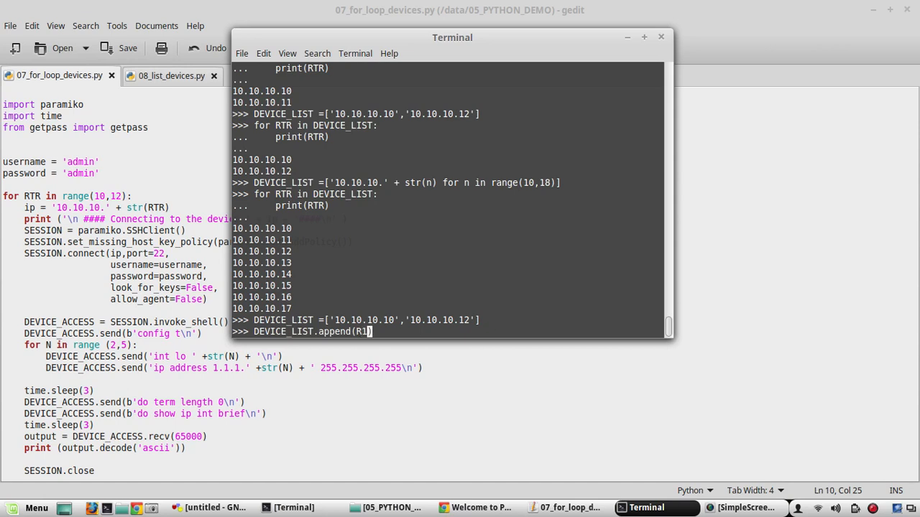
type("'")
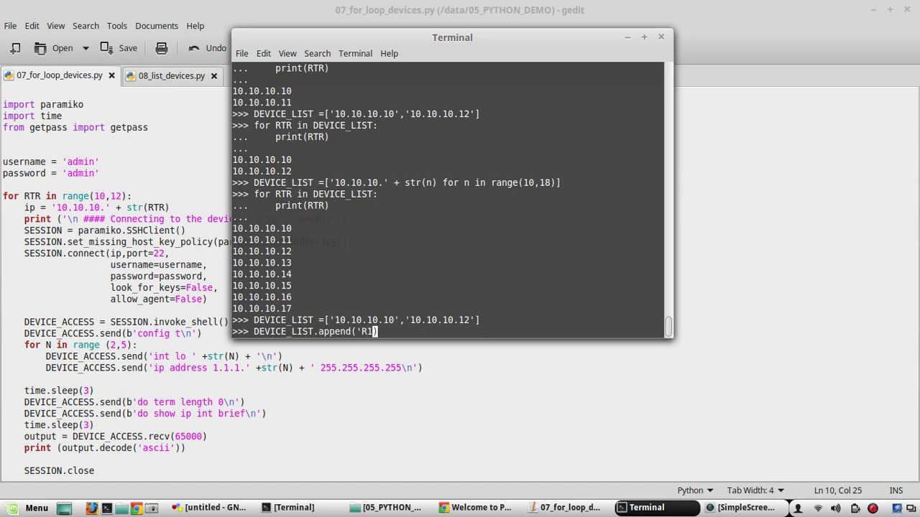
type("'")
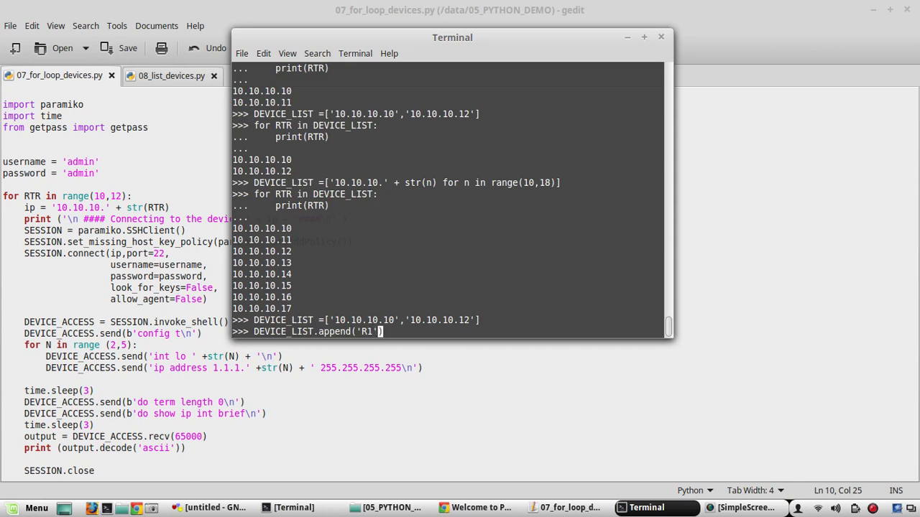
key("Return")
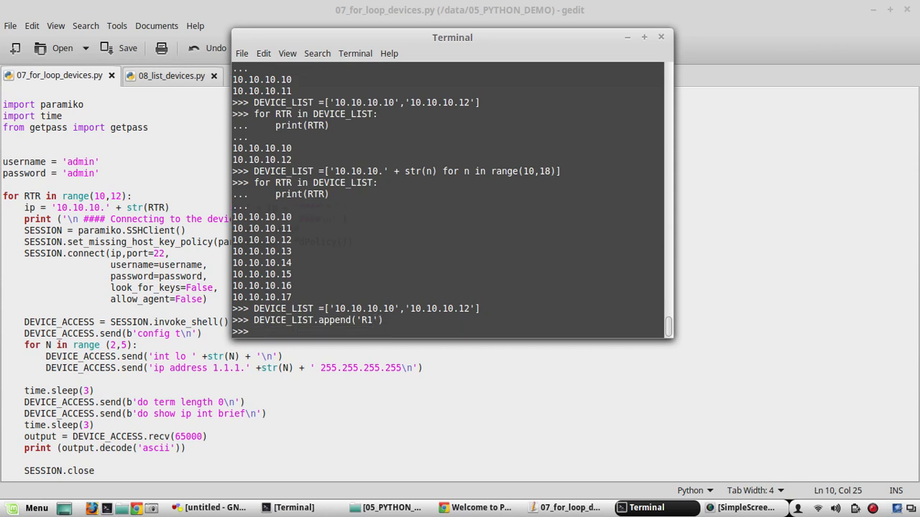
Print DEVICE_LIST, showing ['10.10.10.10', '10.10.10.12', 'R1'].
type("print")
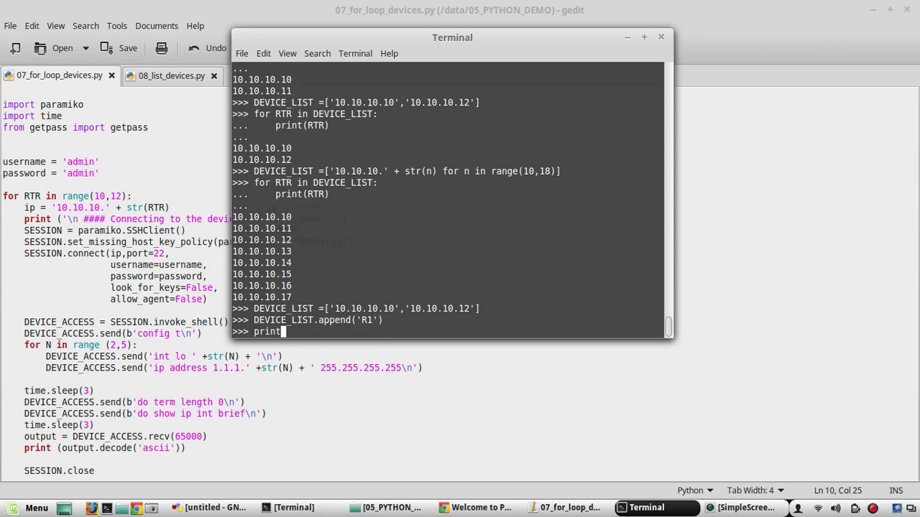
type("(DE")
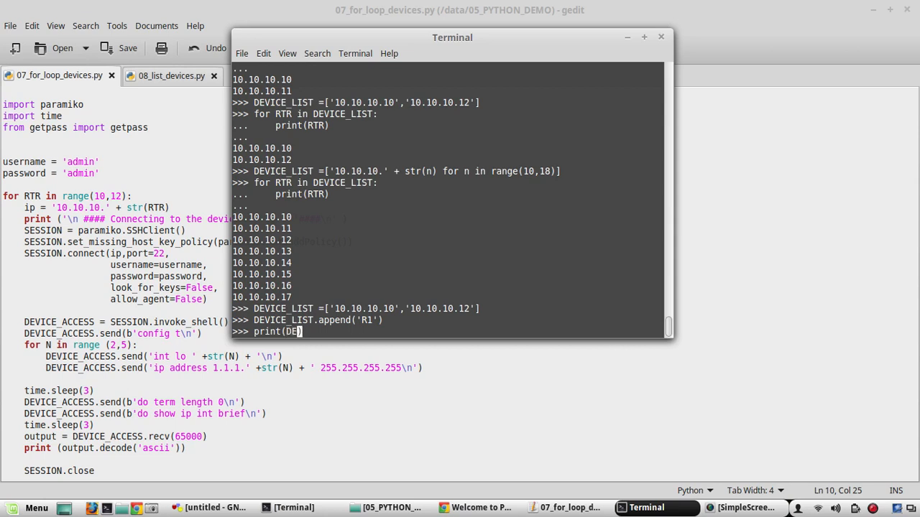
type("VICE_LIST")
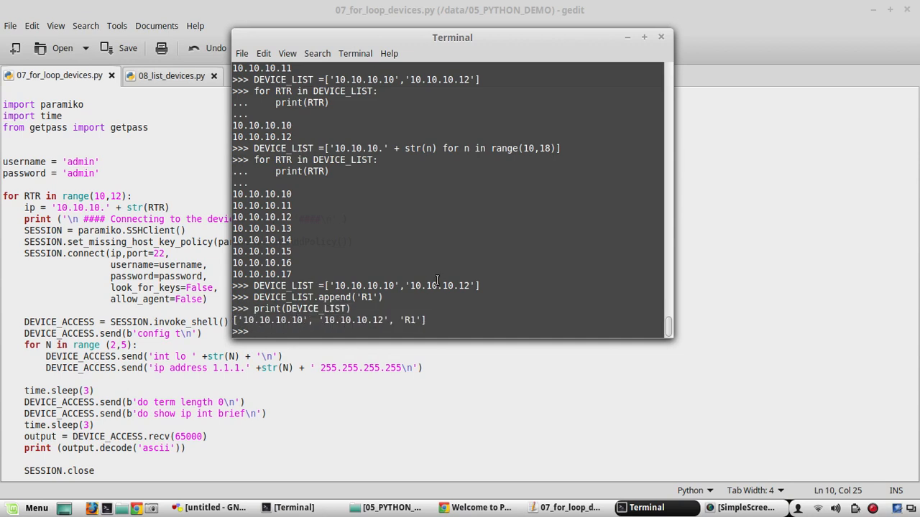
type("print(")
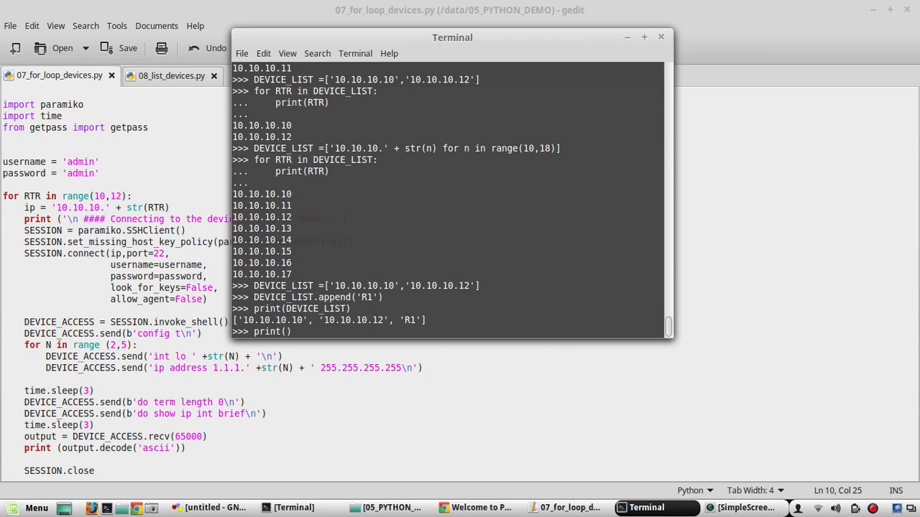
type("DEVICE")
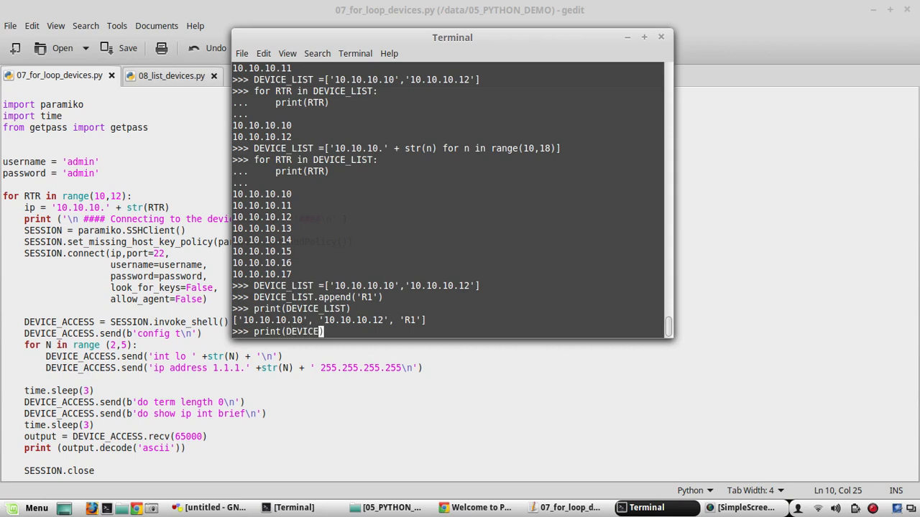
type("_LIST[0")
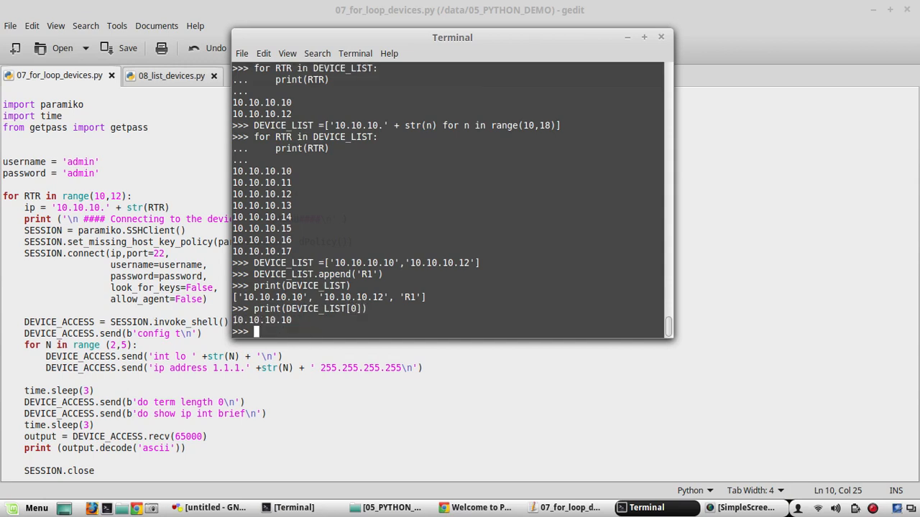
mouse_move(330, 223)
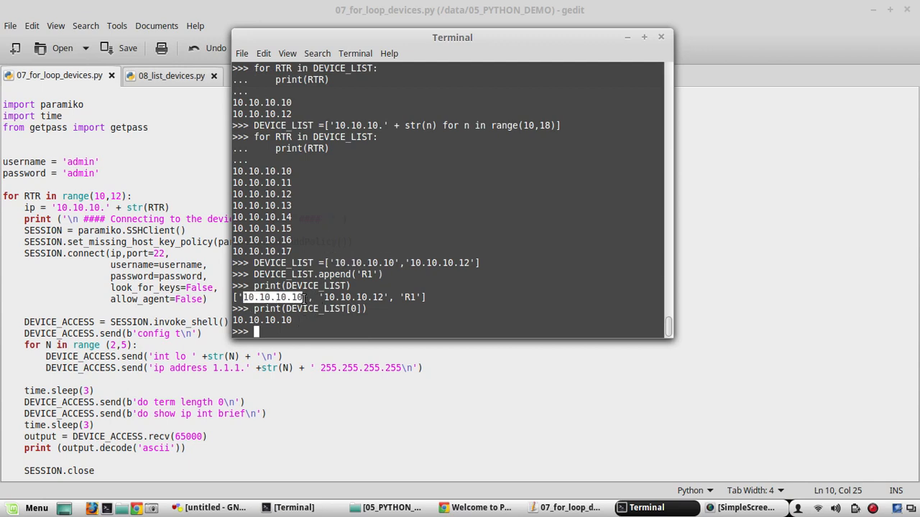
Print DEVICE_LIST[0], [1] and [2]: 10.10.10.10, 10.10.10.12 and R1.
type("print(DEVICE_LIST[0])")
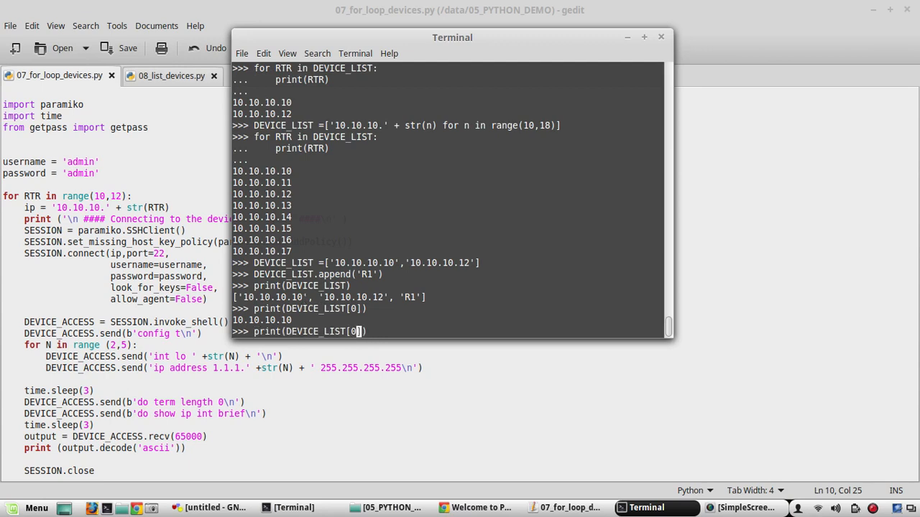
type("1")
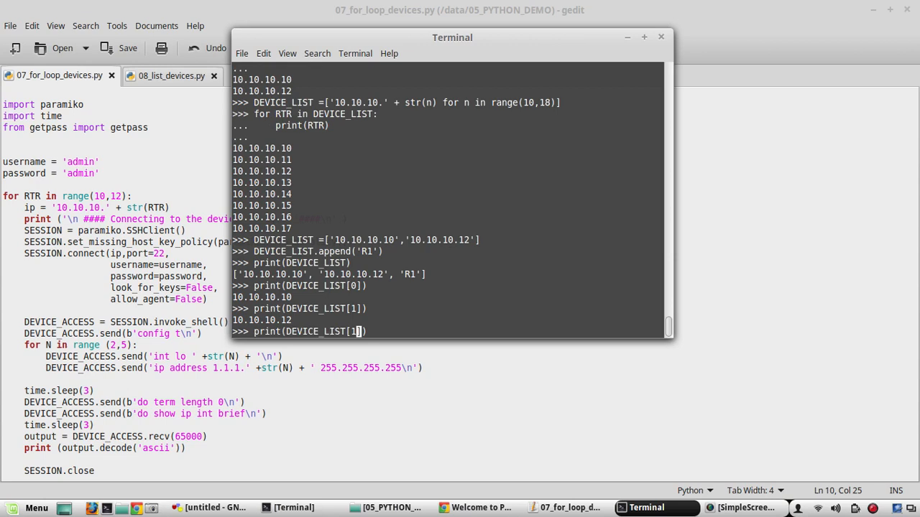
type("2")
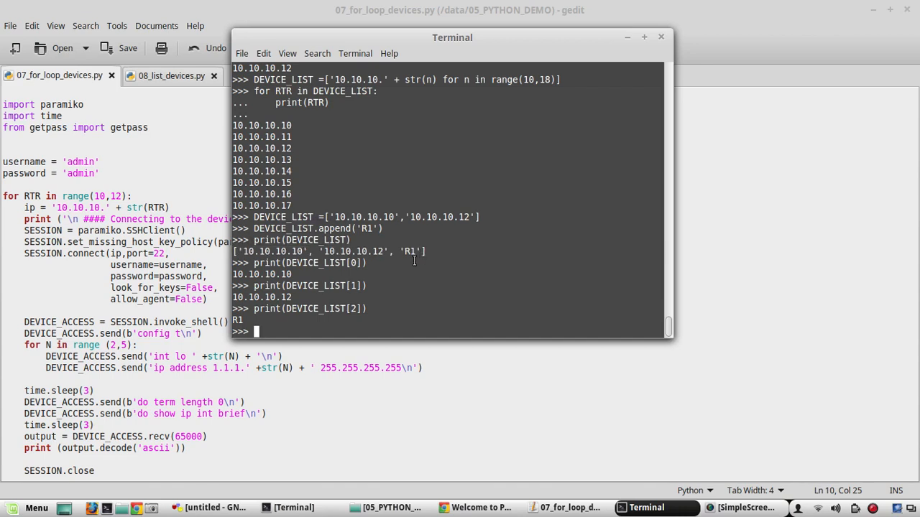
Run type(DEVICE_LIST) for <class 'list'>, then dir(DEVICE_LIST) to list its methods.
type("type(")
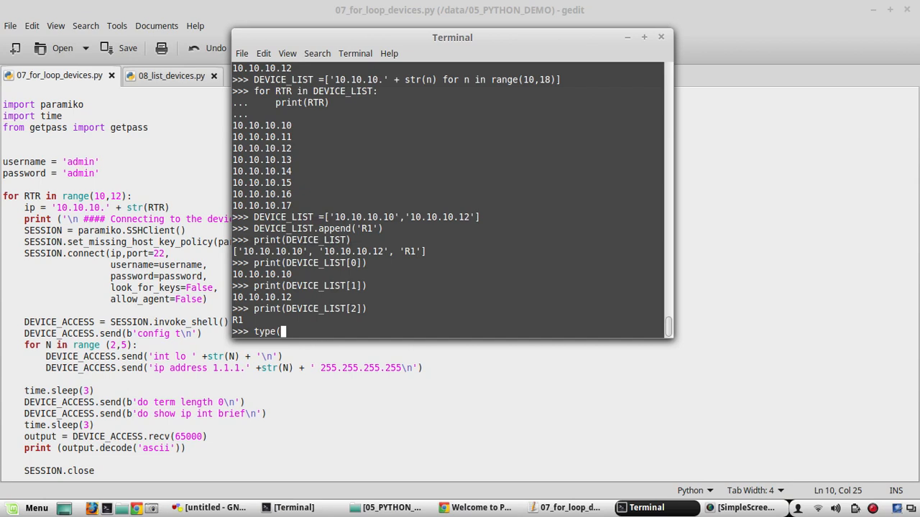
type("DEVICE_LIST")
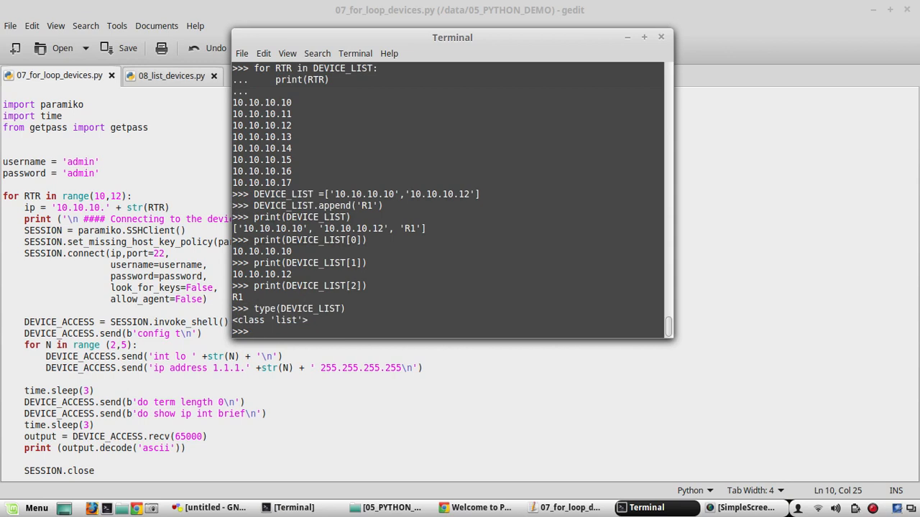
type("dir()")
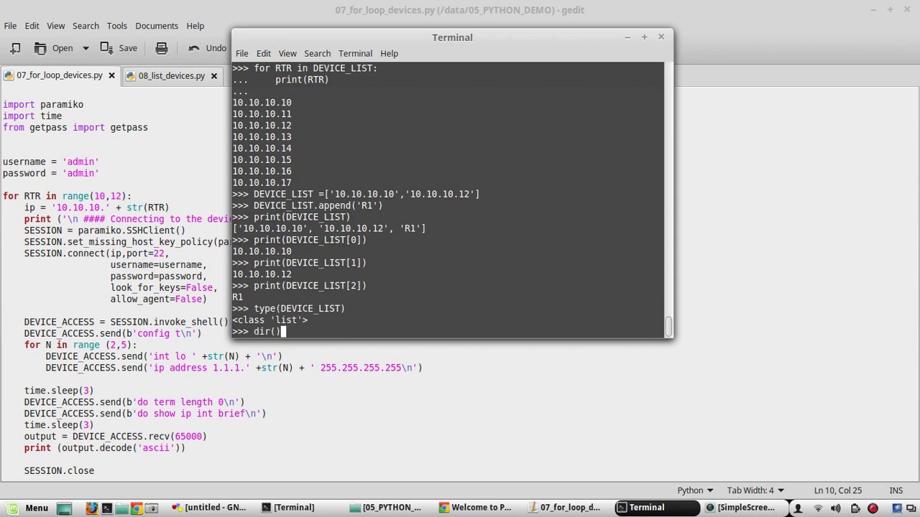
type("(")
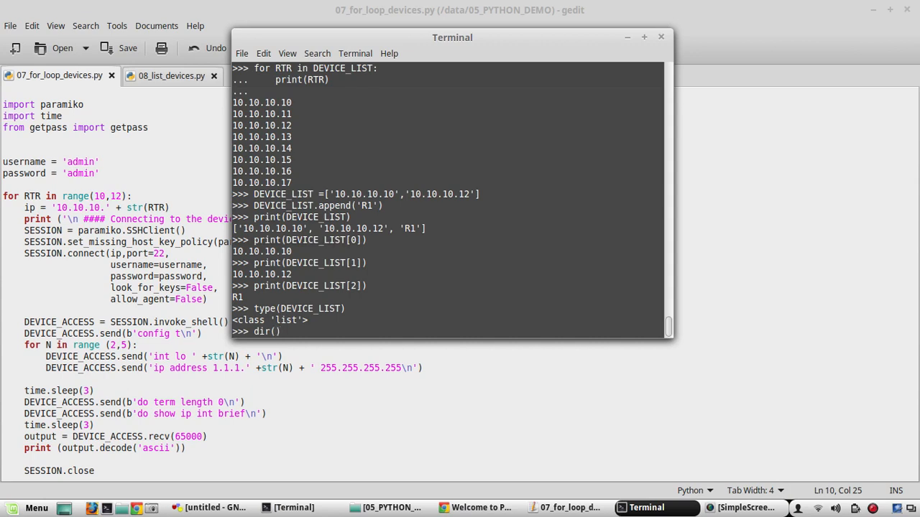
type("DEVICE_LIST")
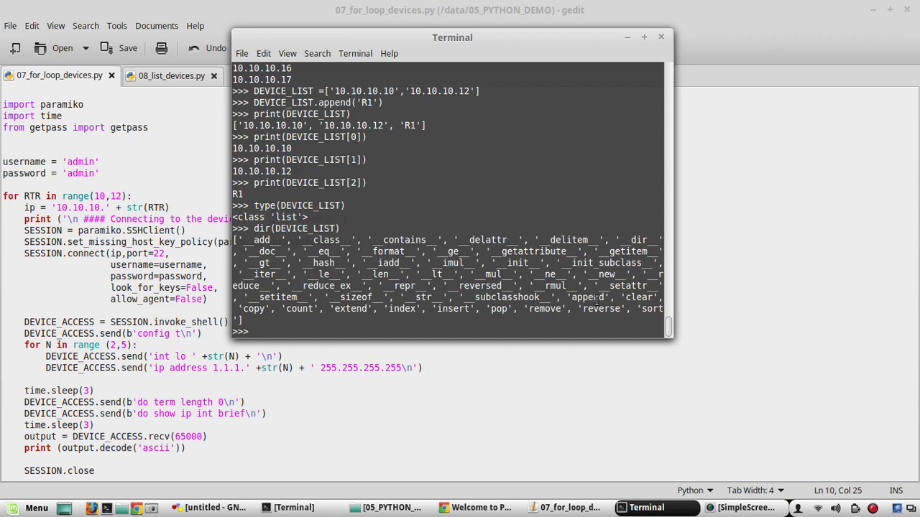
double_click(587, 297)
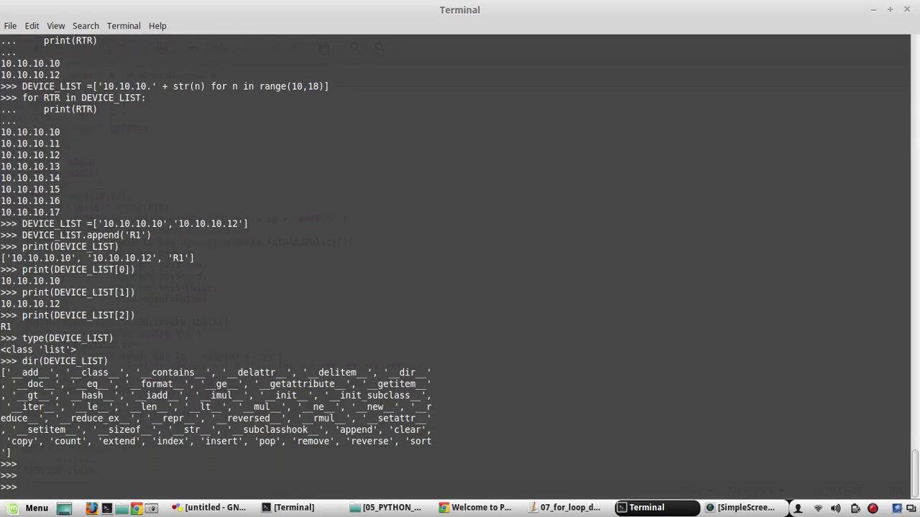
Launch help() and enter 'topics' to list Python's available help topics.
type("help(")
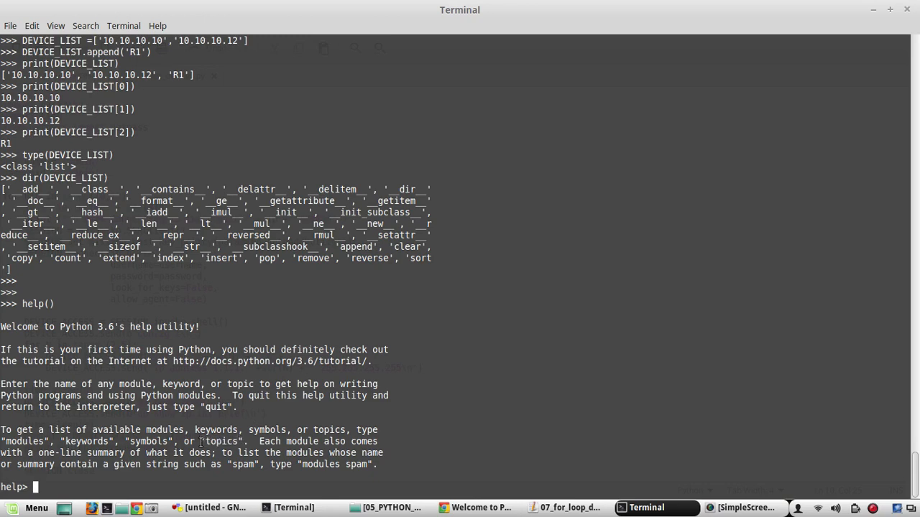
type("topics")
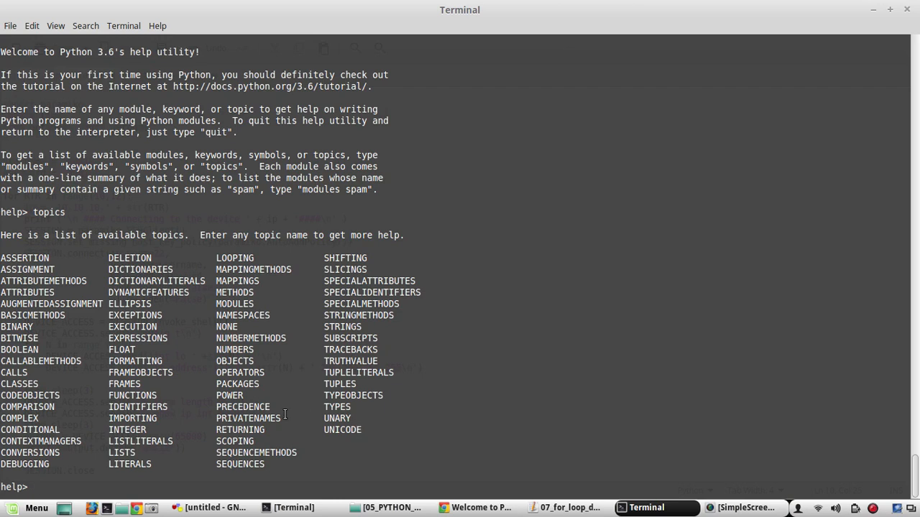
double_click(122, 453)
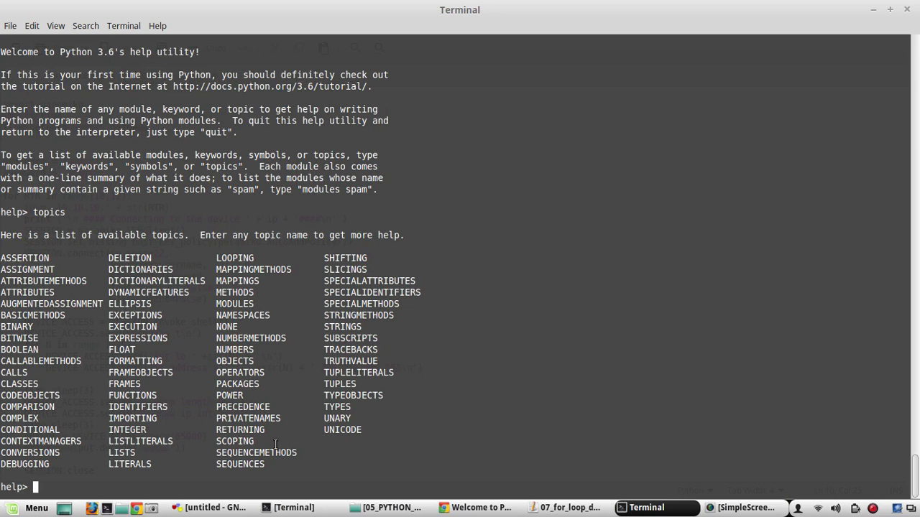
double_click(240, 464)
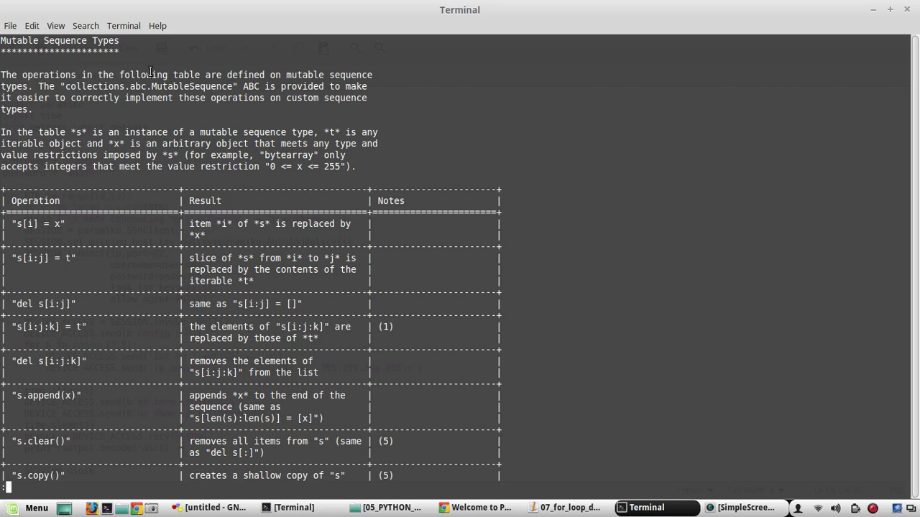
Scroll through the LISTS help pager's Mutable Sequence Types table.
scroll("down", 3)
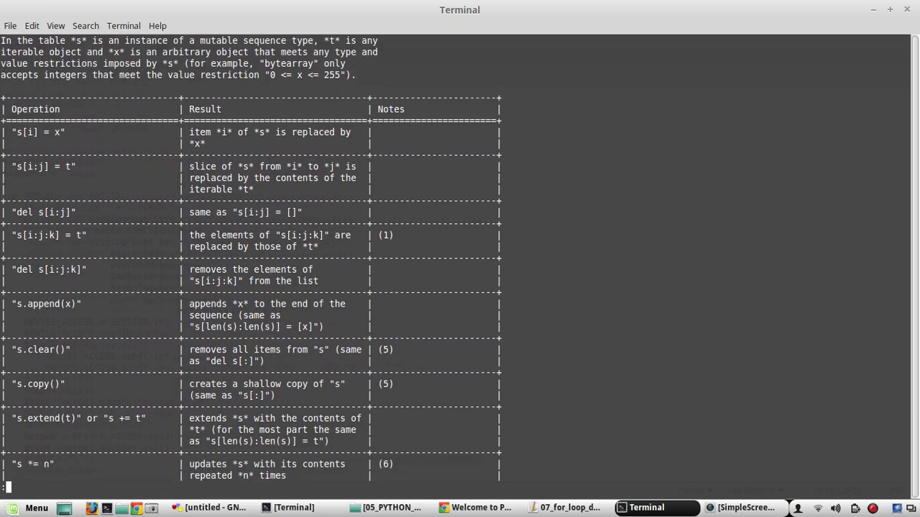
scroll("down", 3)
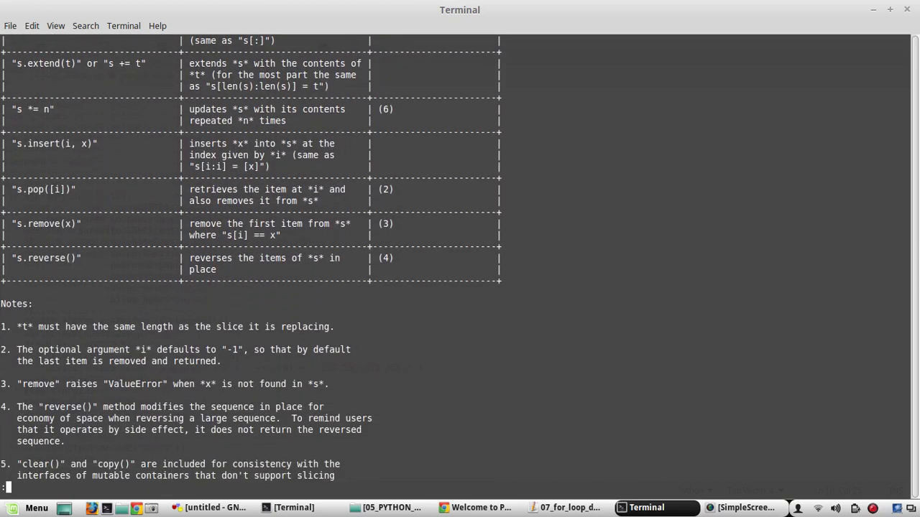
scroll("down", 3)
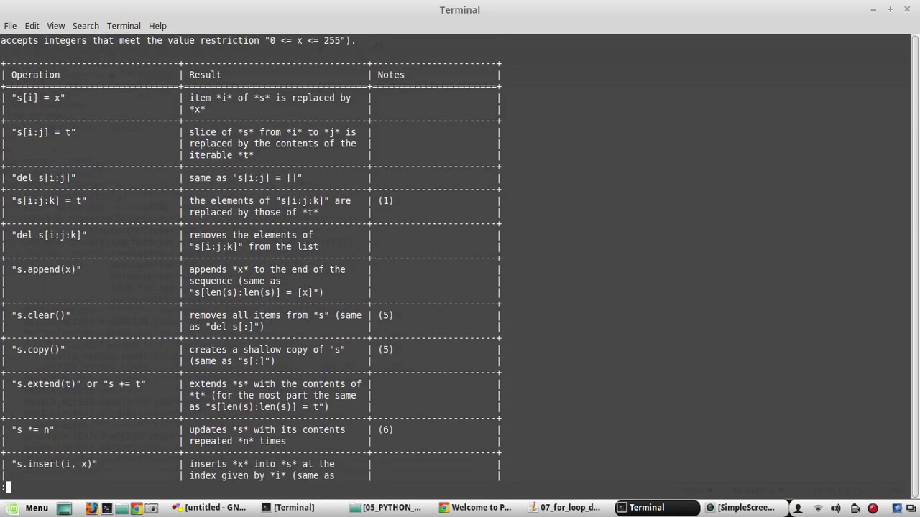
scroll("down", 3)
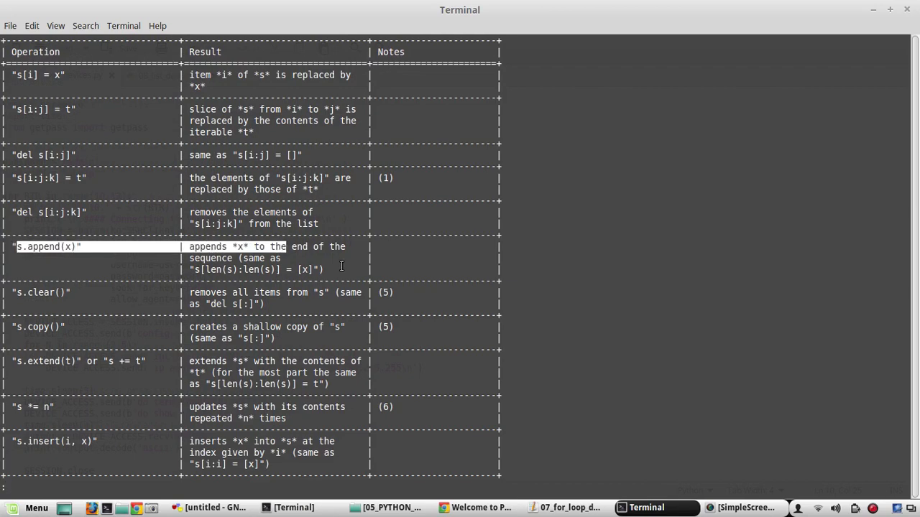
scroll("down", 3)
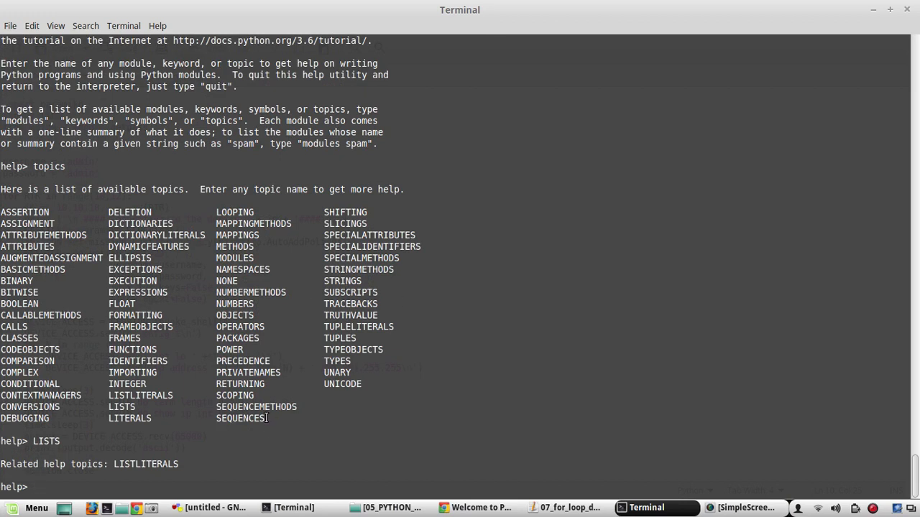
Look up the SEQUENCES topic and page through the common sequence operations.
double_click(241, 418)
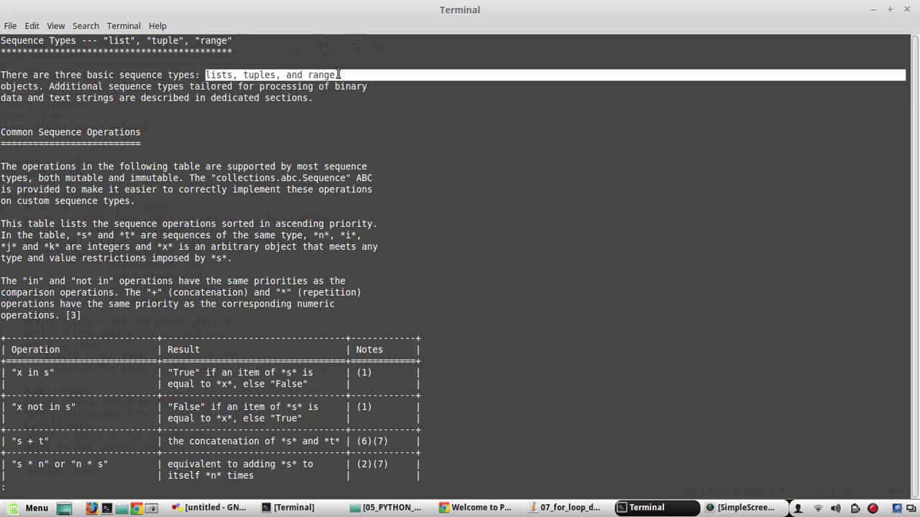
scroll("down", 3)
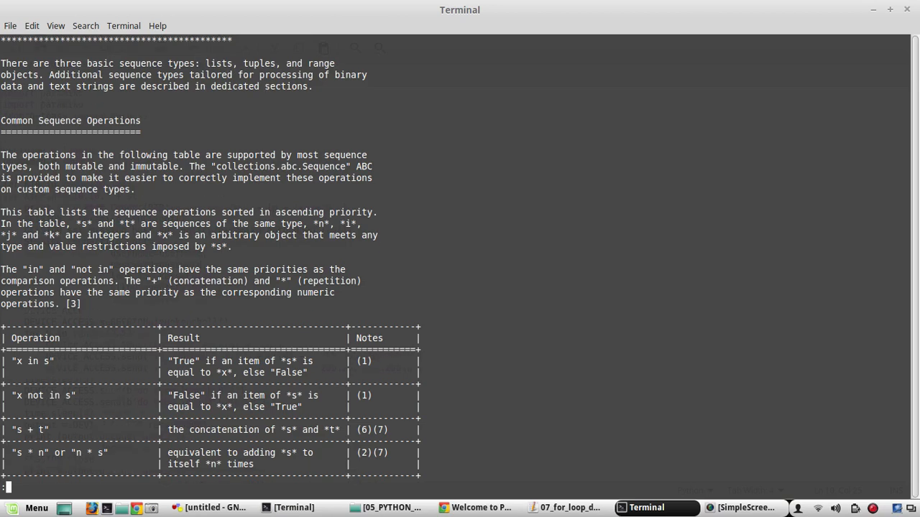
scroll("down", 3)
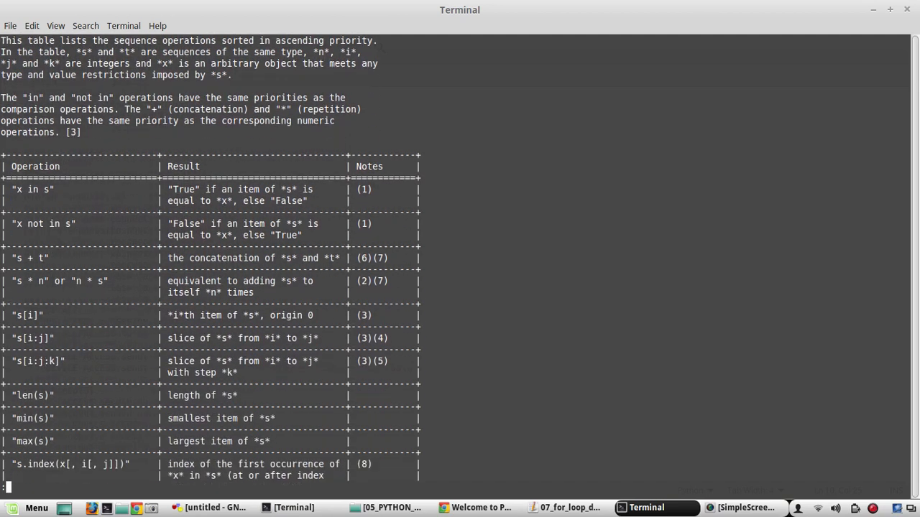
scroll("down", 3)
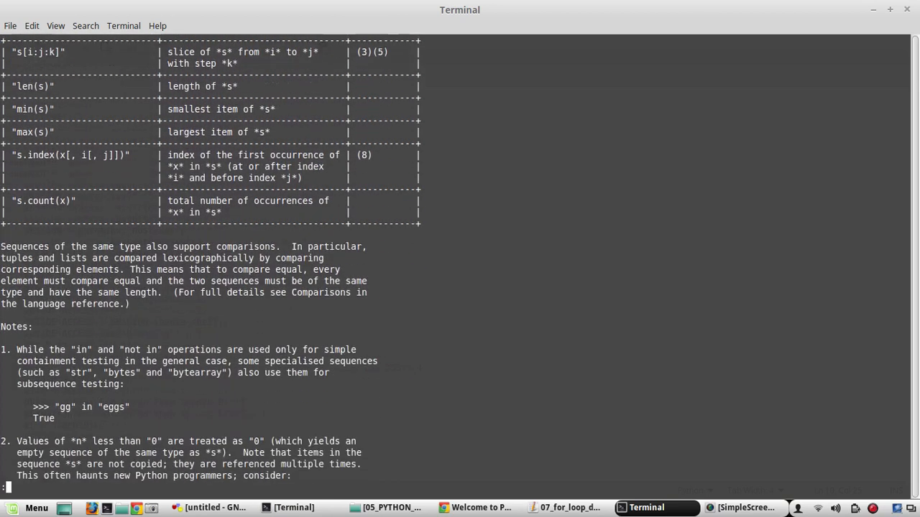
scroll("down", 3)
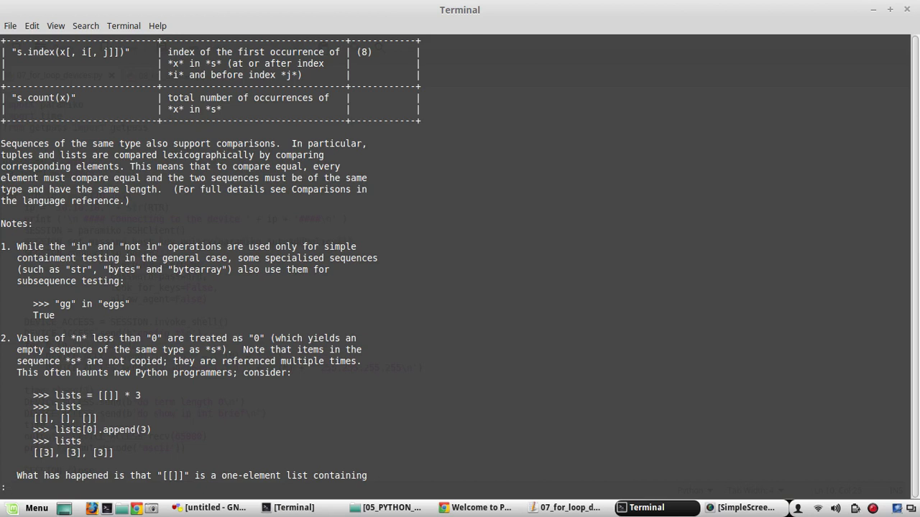
Continue paging into the Mutable Sequence Types table and its notes.
scroll("down", 3)
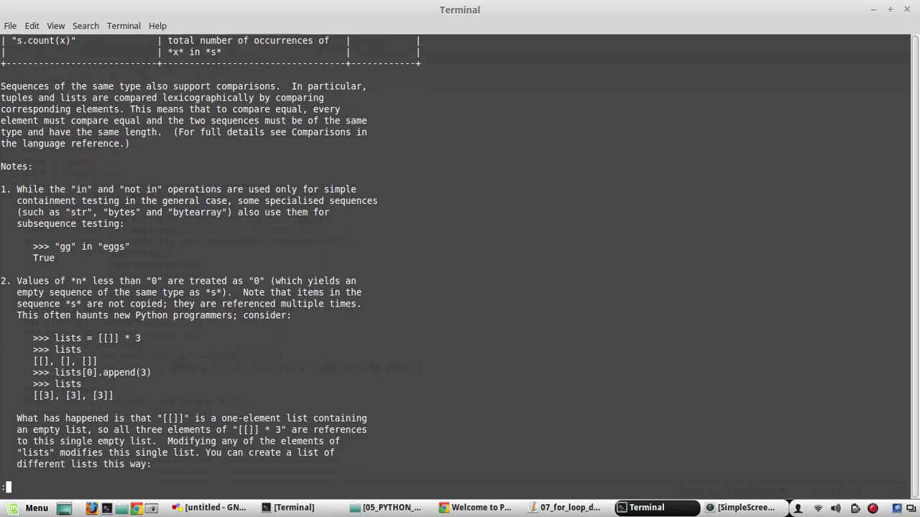
scroll("down", 3)
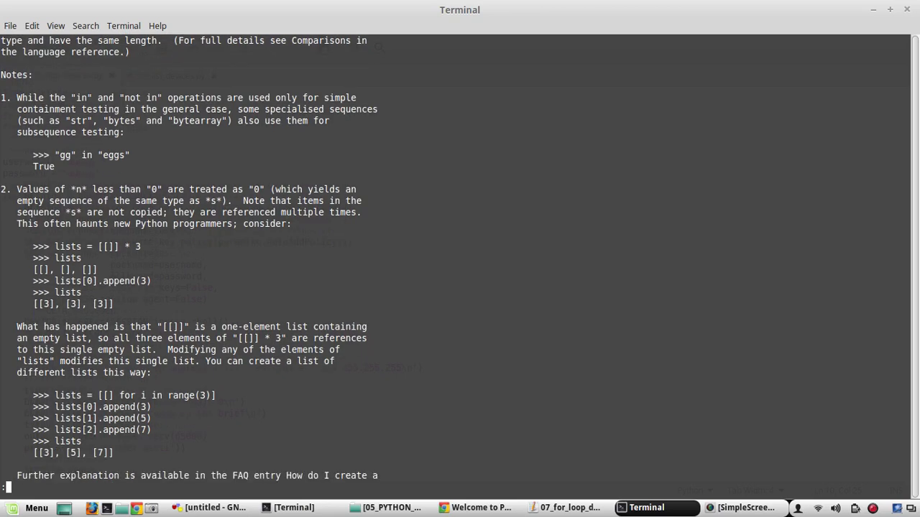
scroll("down", 3)
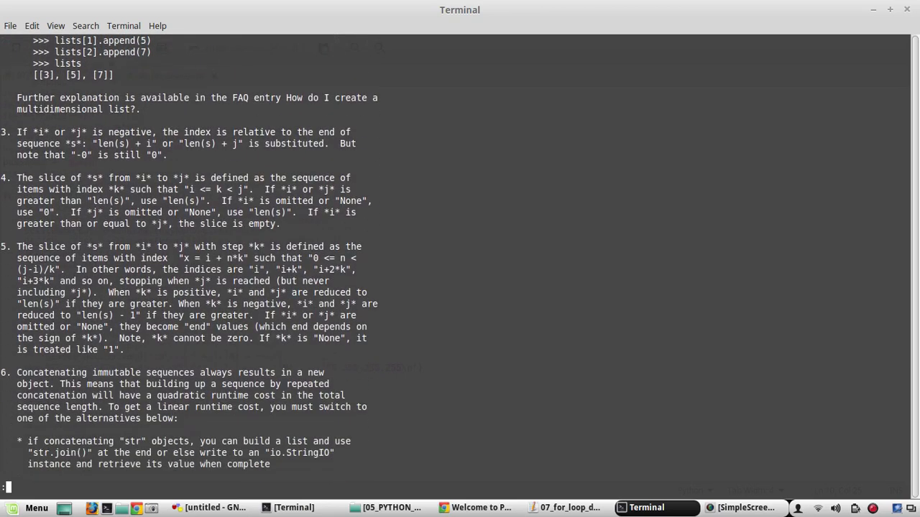
scroll("down", 3)
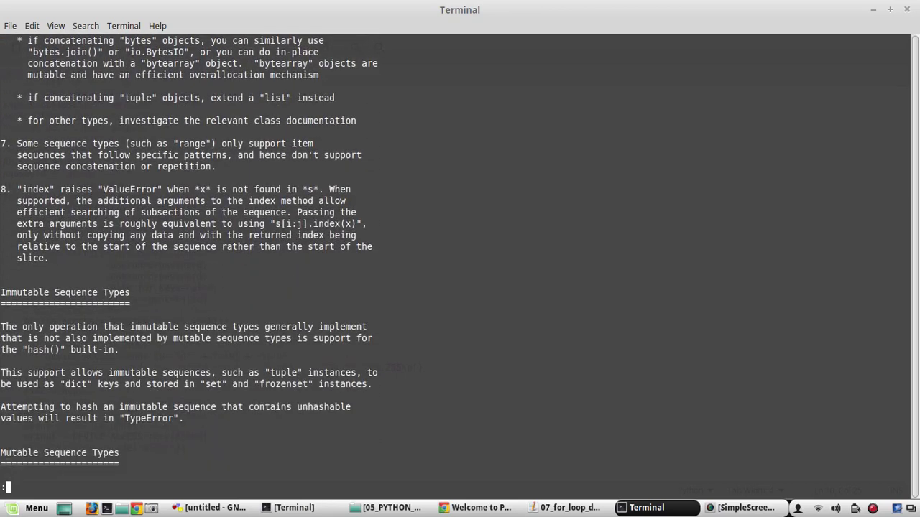
scroll("down", 3)
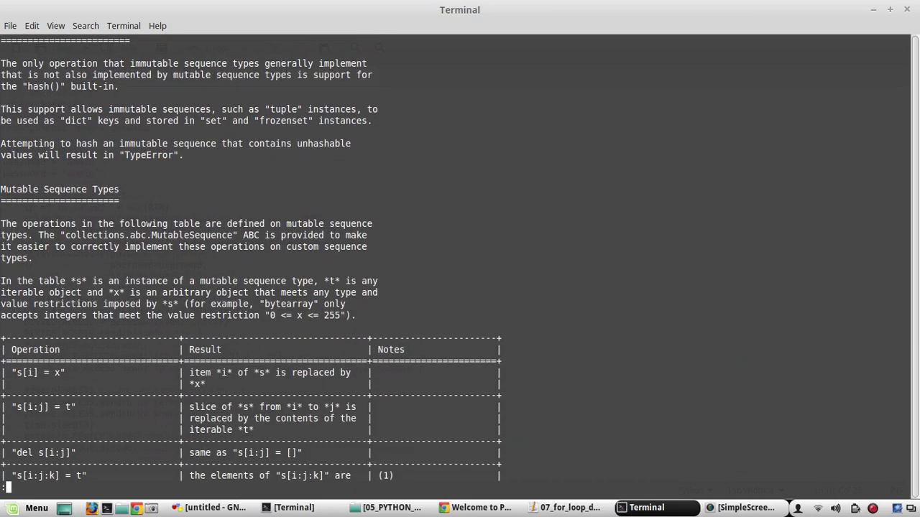
scroll("down", 3)
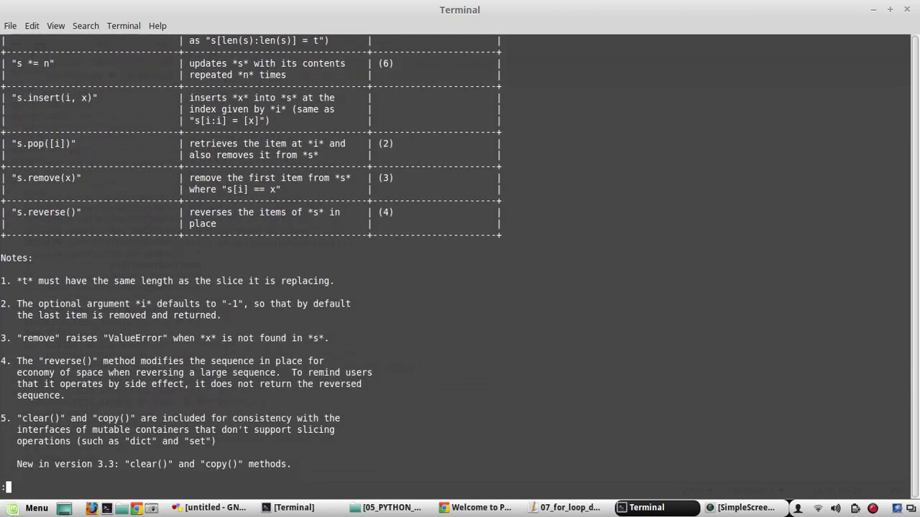
scroll("down", 3)
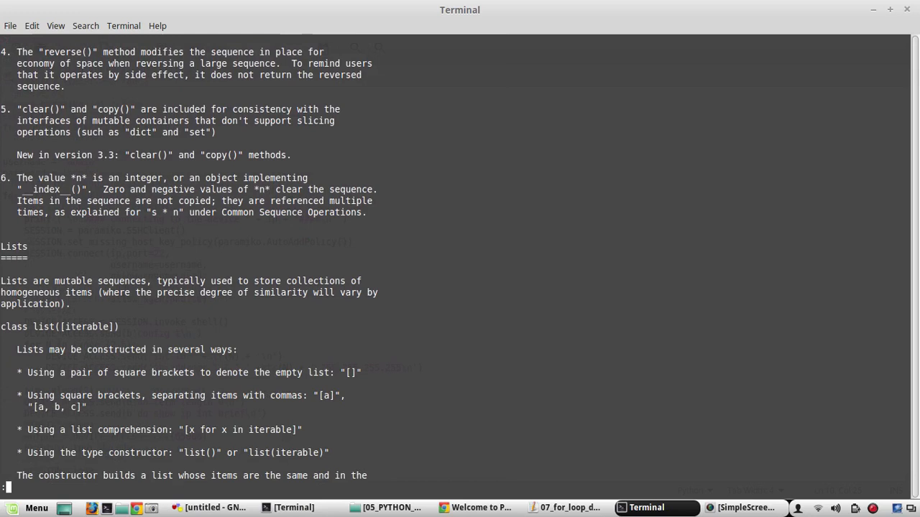
scroll("down", 3)
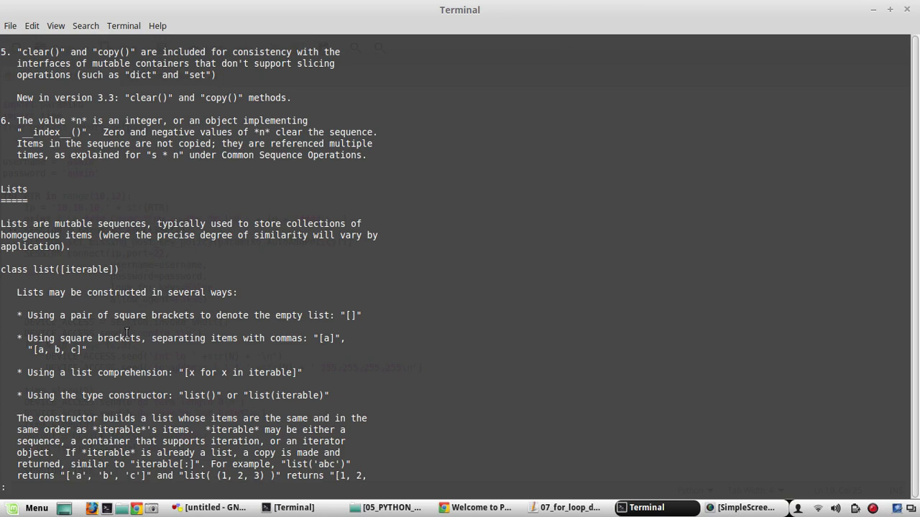
left_click_drag(51, 292, 203, 292)
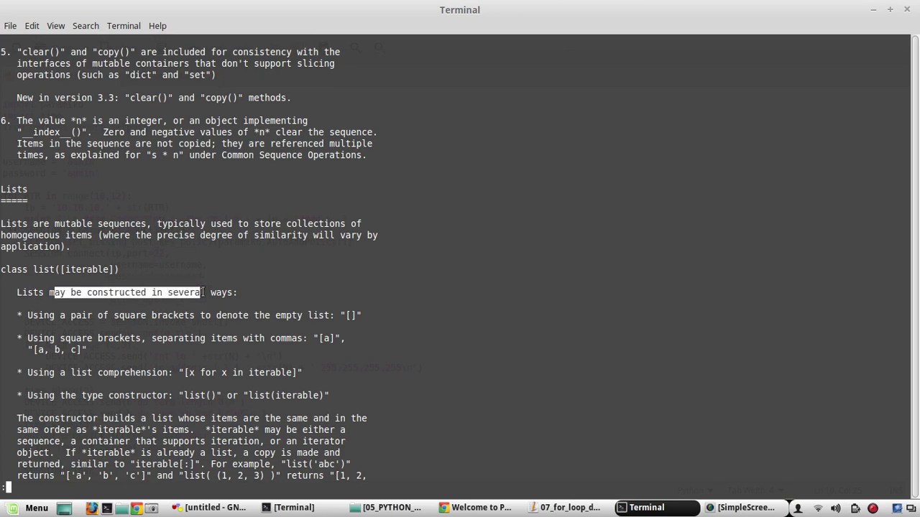
left_click(244, 311)
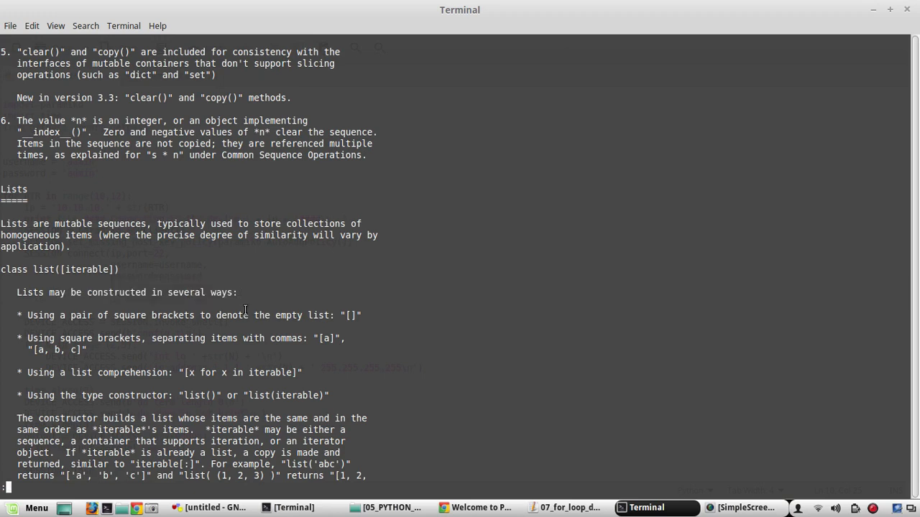
mouse_move(40, 338)
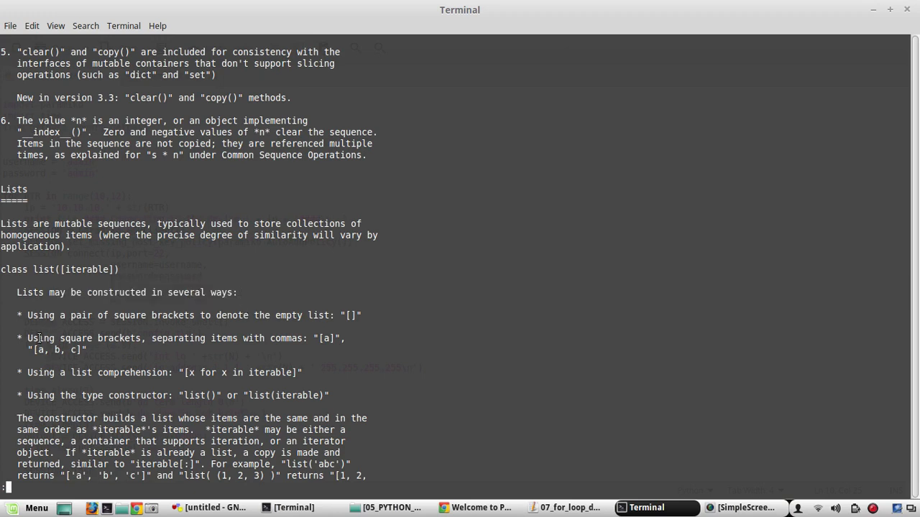
mouse_move(226, 343)
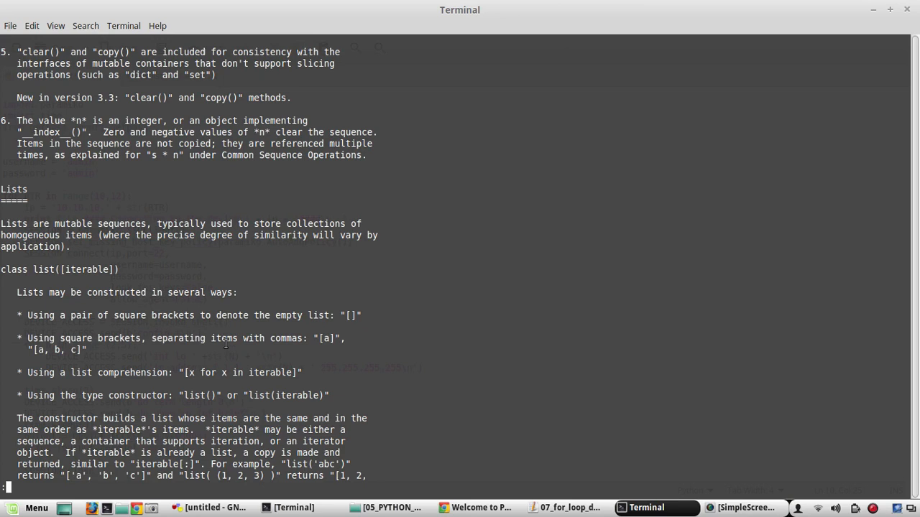
mouse_move(70, 367)
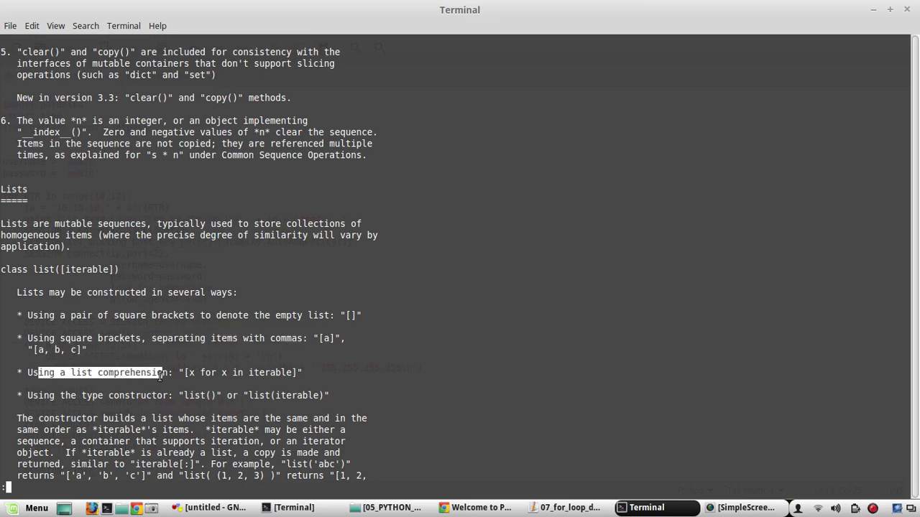
scroll("down", 3)
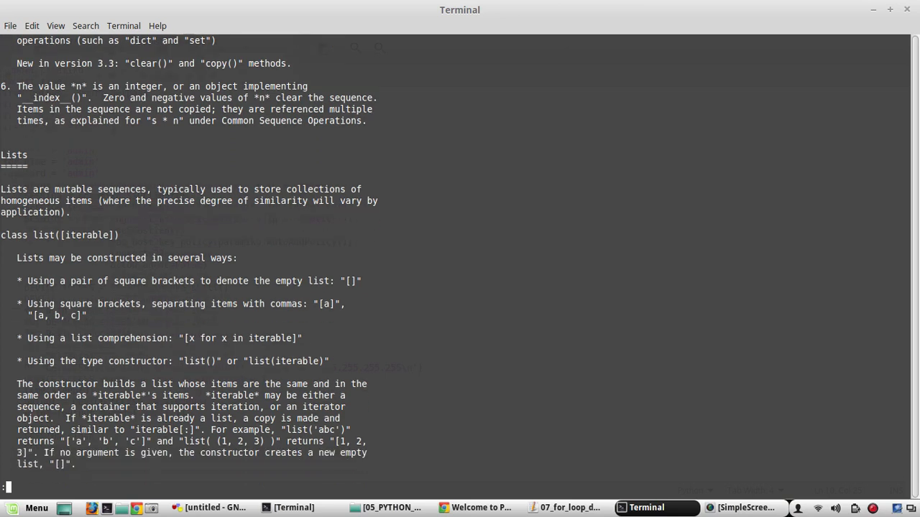
scroll("down", 3)
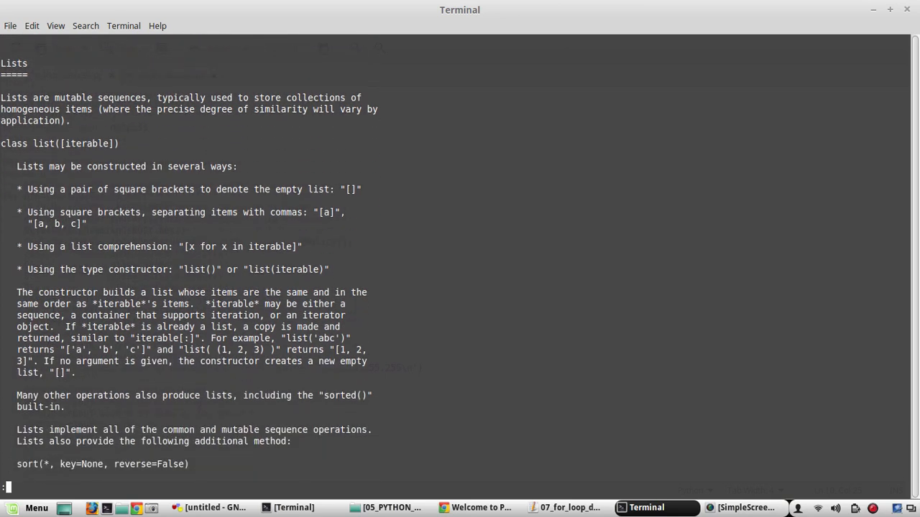
scroll("down", 3)
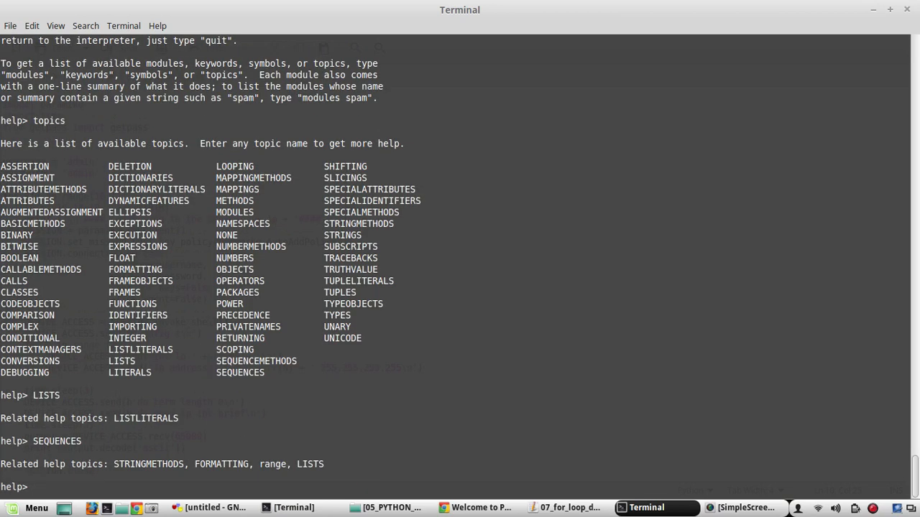
Quit help and begin the interface = ['Gigabit' list comprehension.
type("quit")
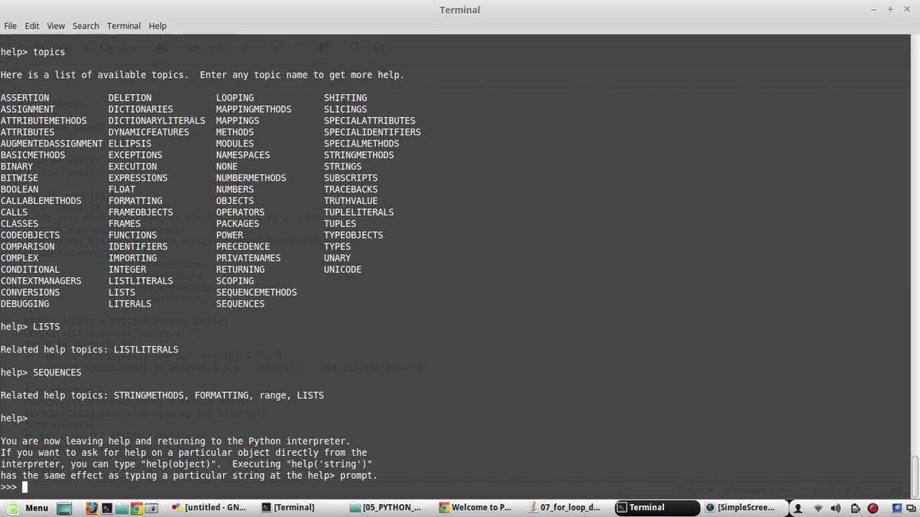
type("inter")
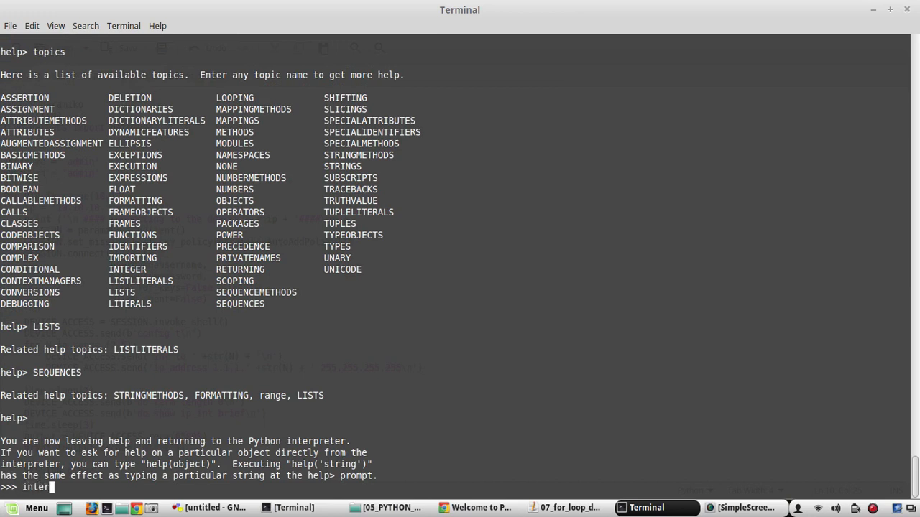
type("face")
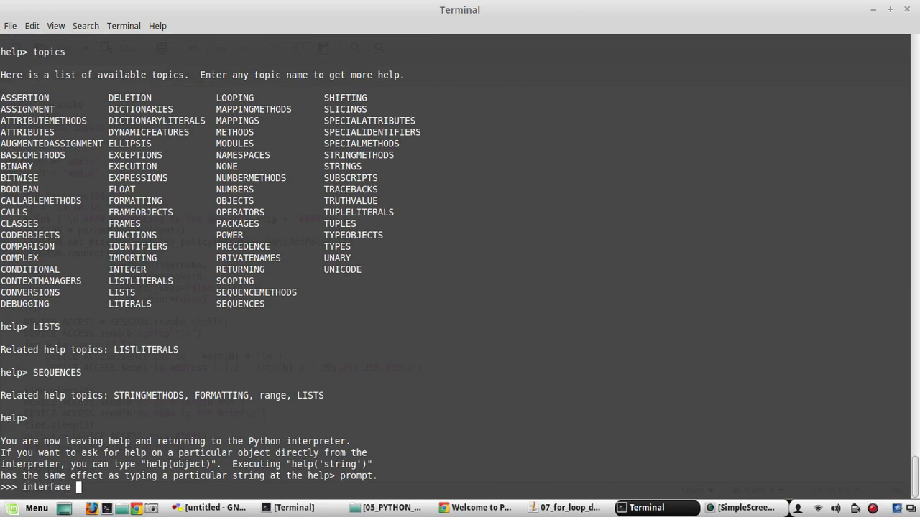
type("=")
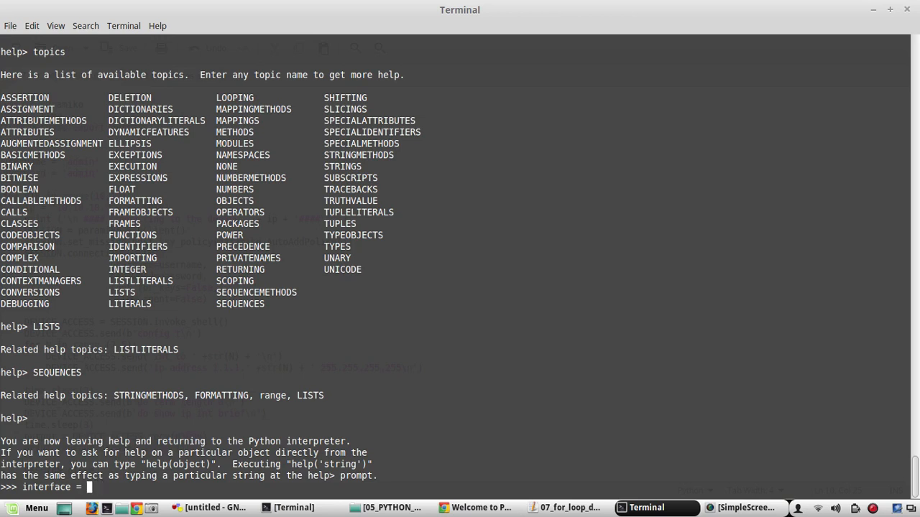
type("[")
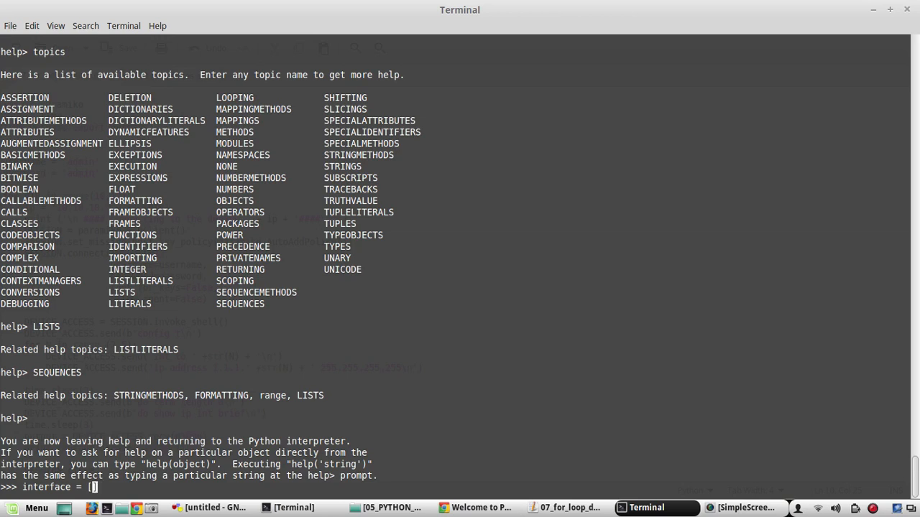
type("'")
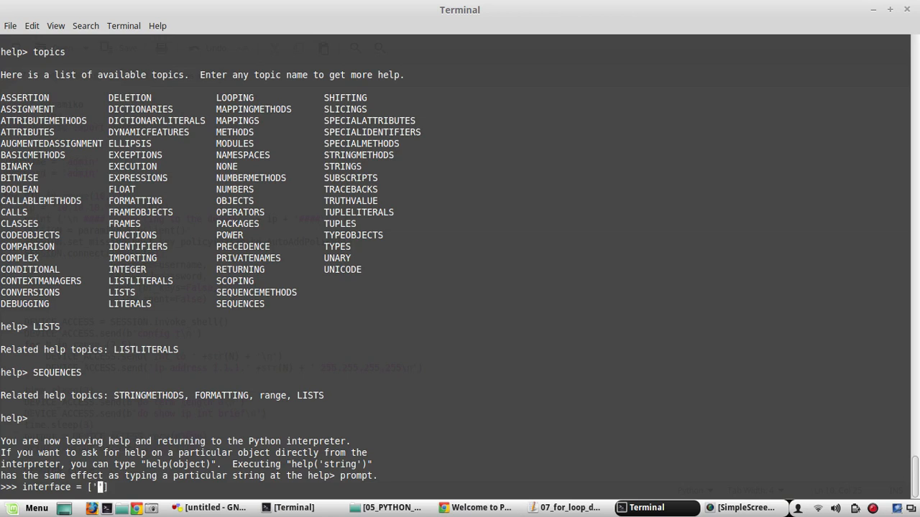
type("Gigabit")
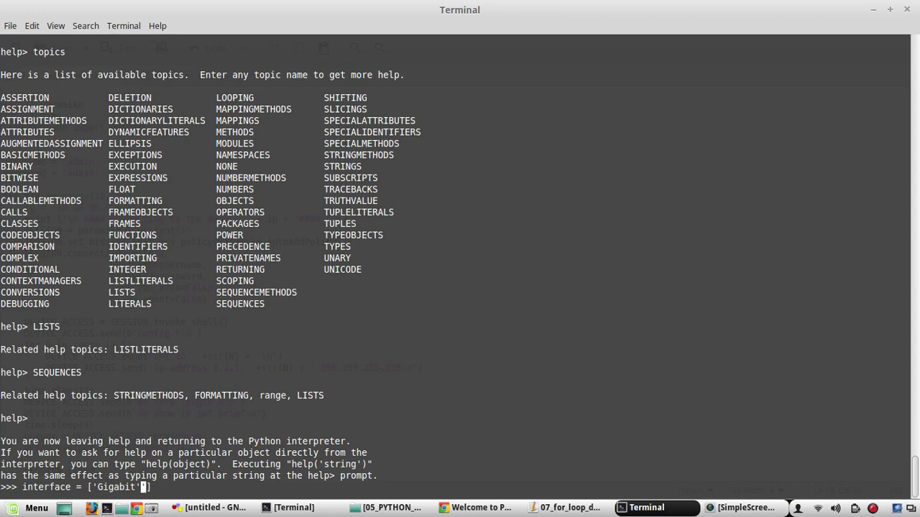
Complete the comprehension with + str(n) for n in range(1,24).
type("]")
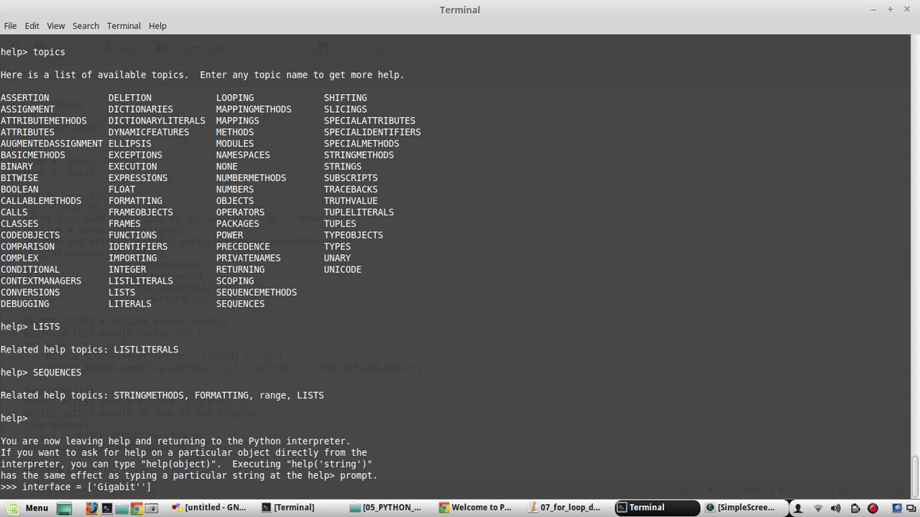
type("+ str")
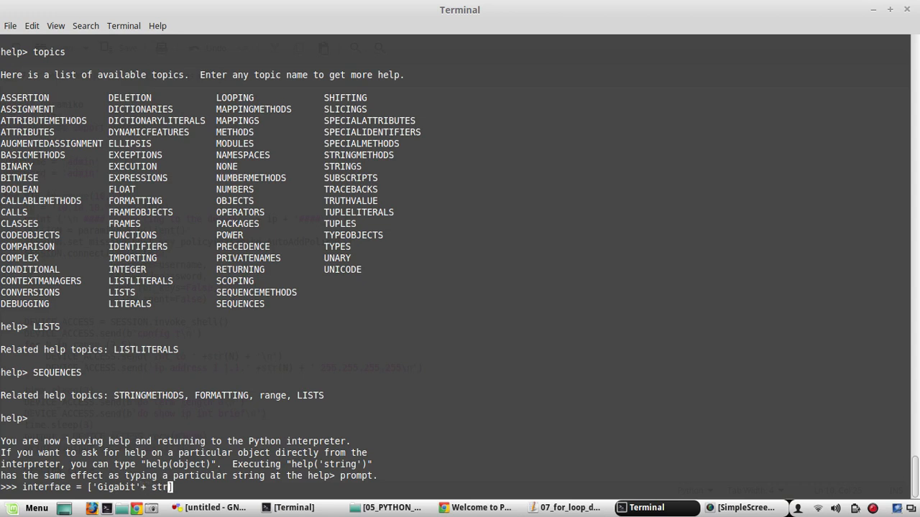
type("()")
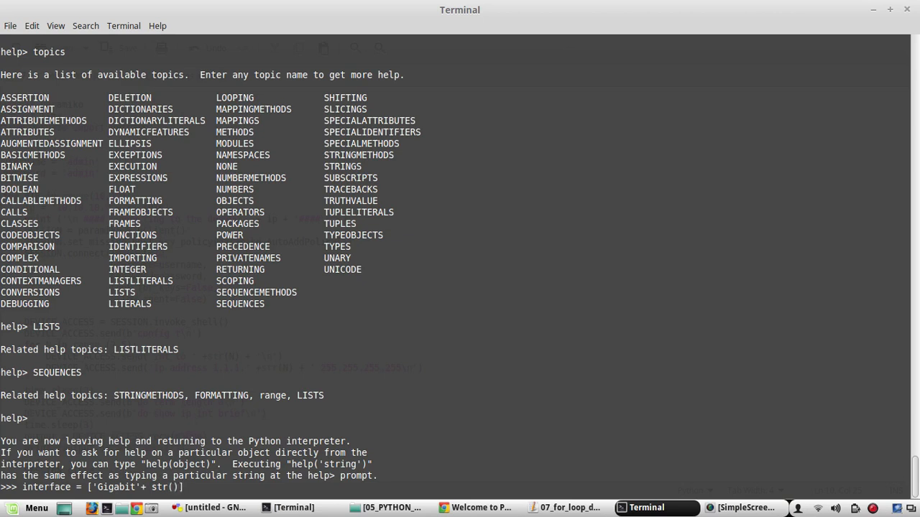
type(")")
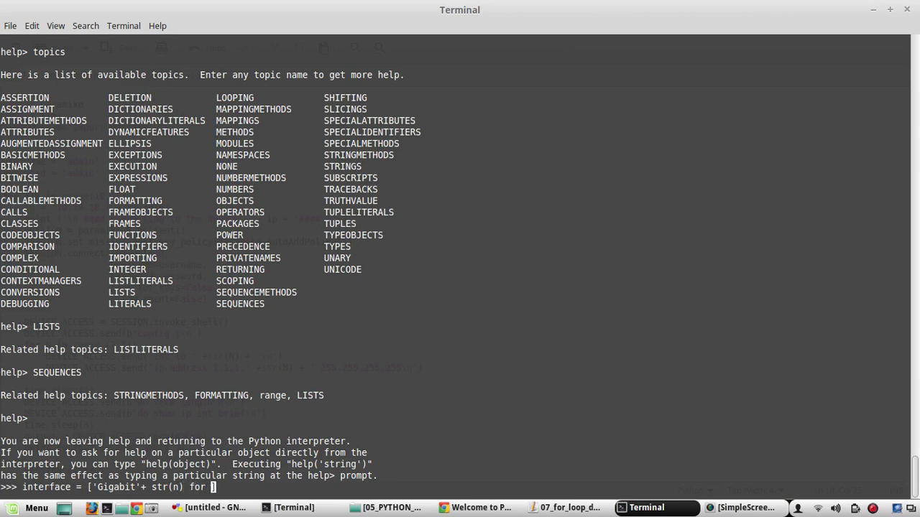
type("n")
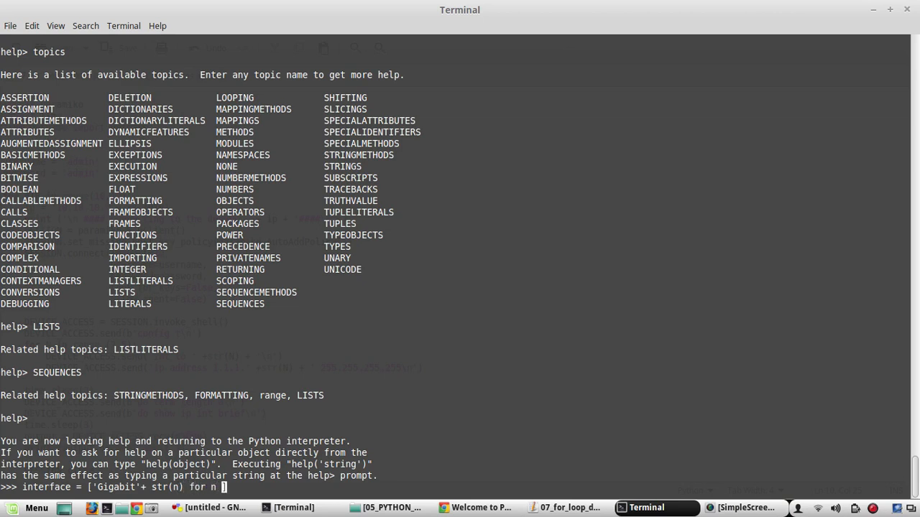
type("in range")
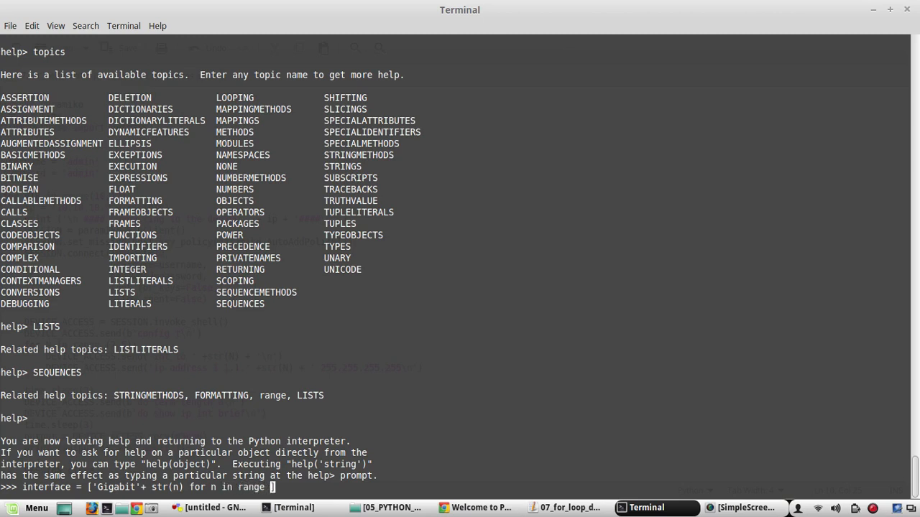
type("()")
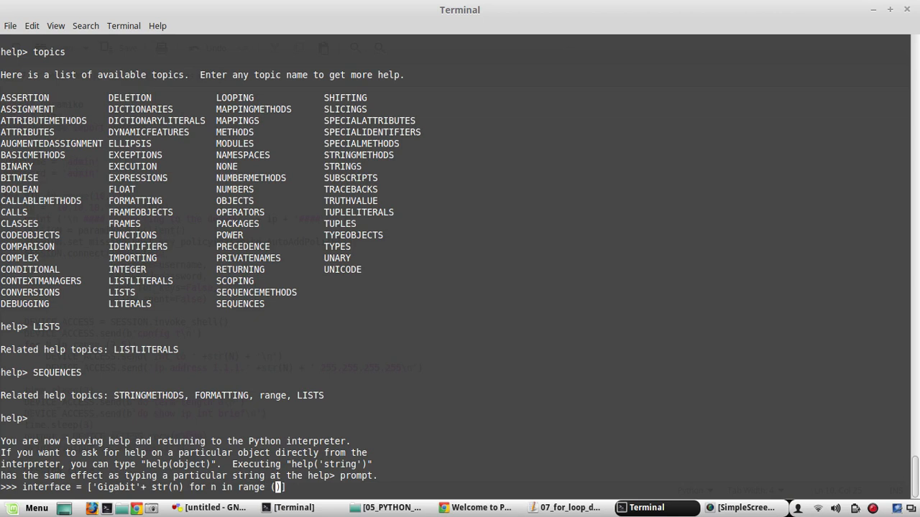
type("1")
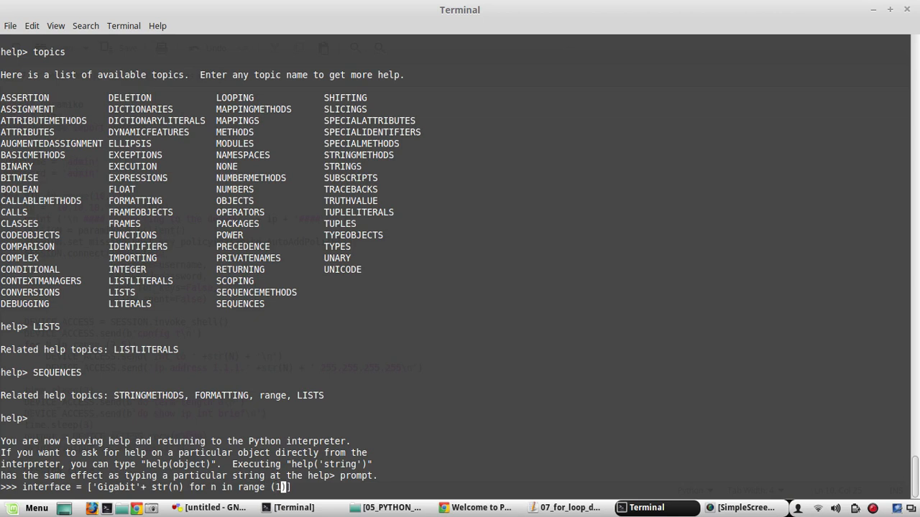
type(",24")
type("for intlist in interface:")
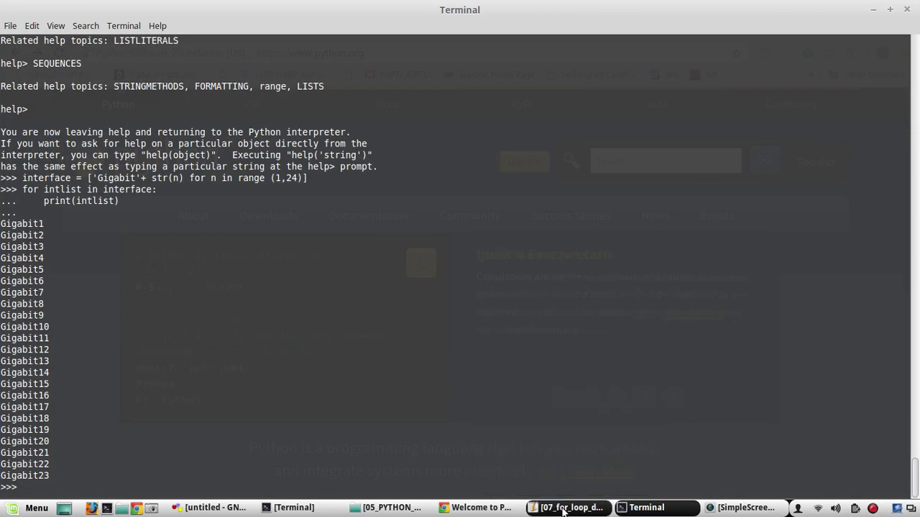
Select all code in 07_for_loop_devices.py, then return to 08_list_devices.py.
left_click(566, 508)
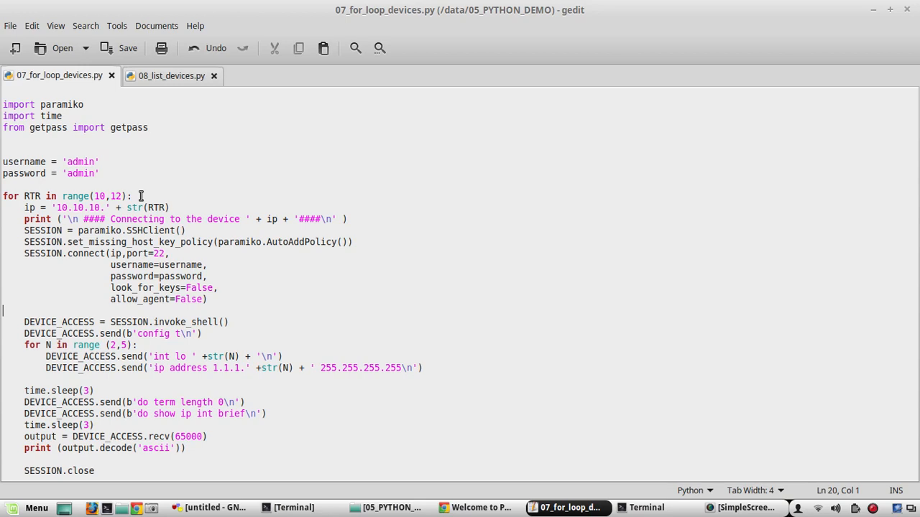
key("ctrl+a")
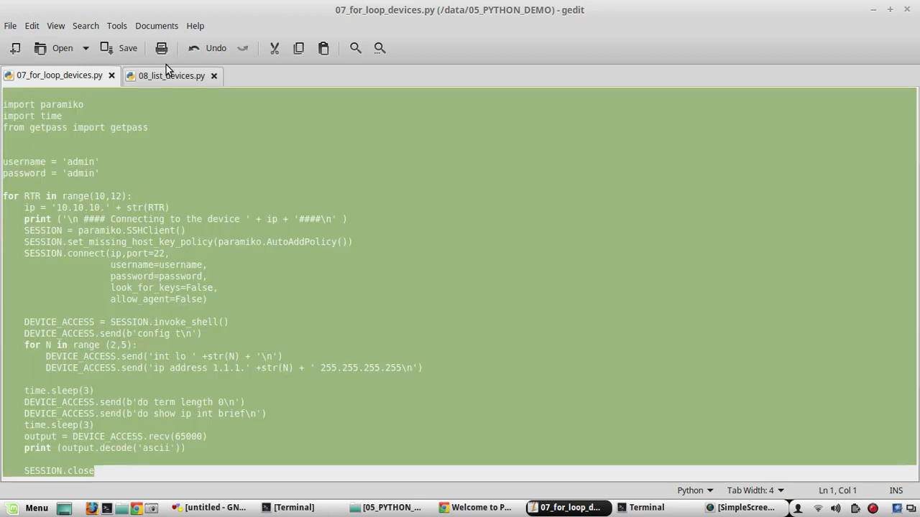
left_click(171, 74)
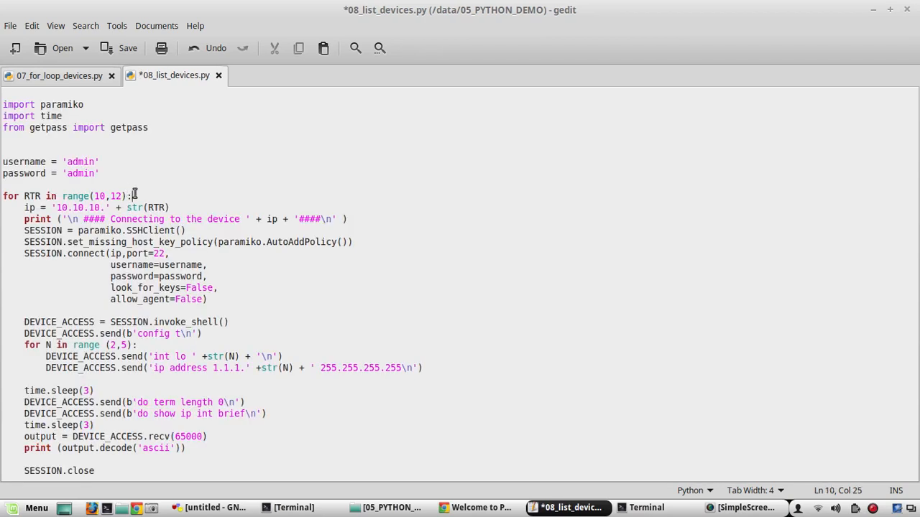
Select the 'for RTR in range(10,12):' line and grab the DEVICE_LIST comprehension from Terminal.
triple_click(65, 196)
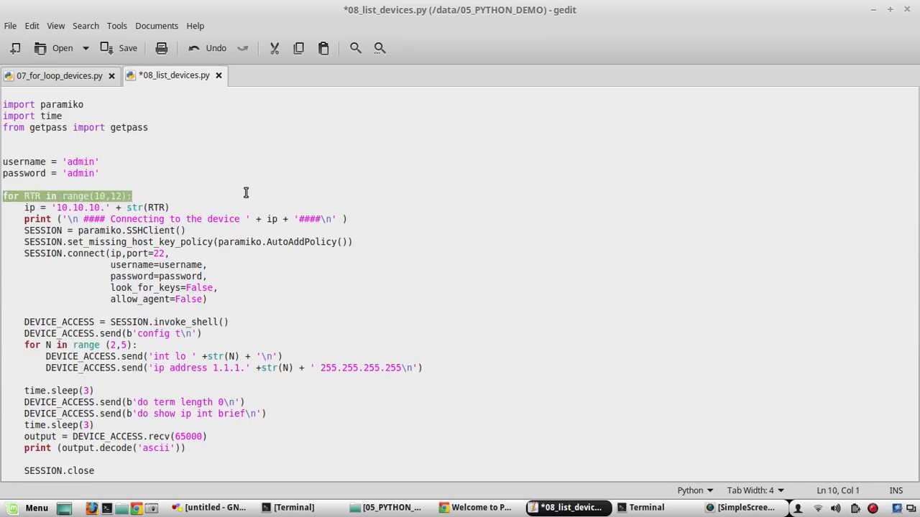
mouse_move(512, 502)
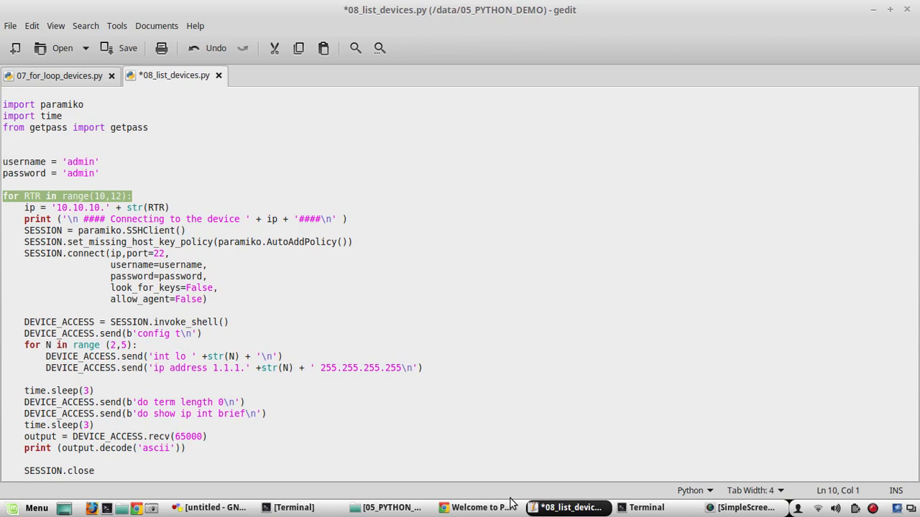
left_click(291, 507)
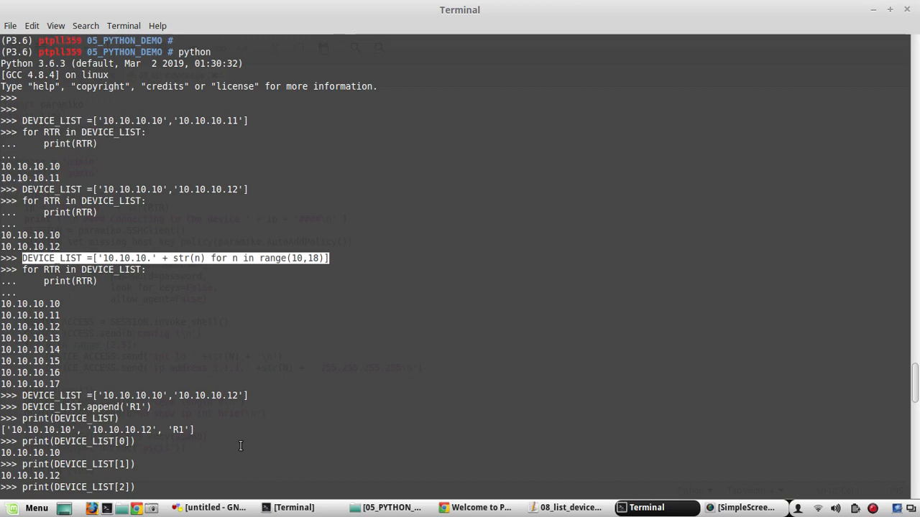
left_click(567, 508)
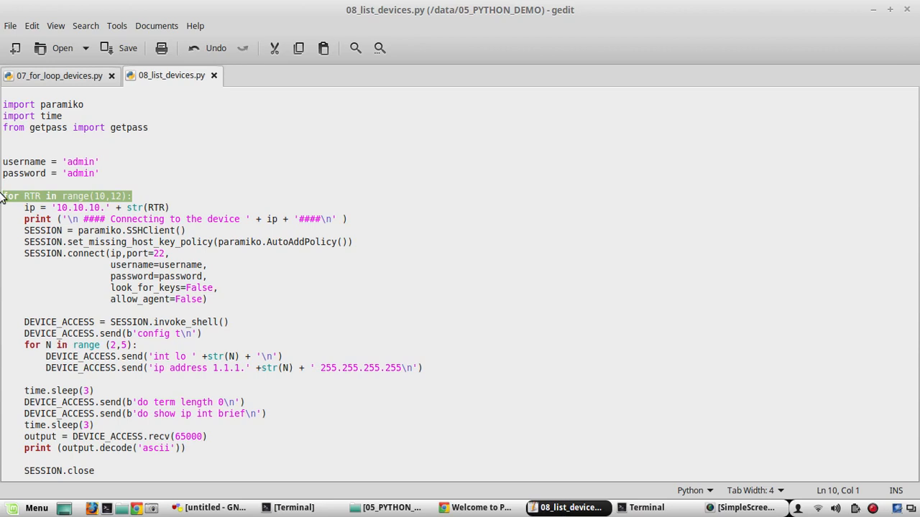
Insert DEVICE_LIST = ['10.10.10.' + str(n) for n in range(10,18)] and 'for RTR in DEVICE_LIST:'.
type("DEVICE_LIST =['10.10.10.' + str(n) for n in range(10,18)]")
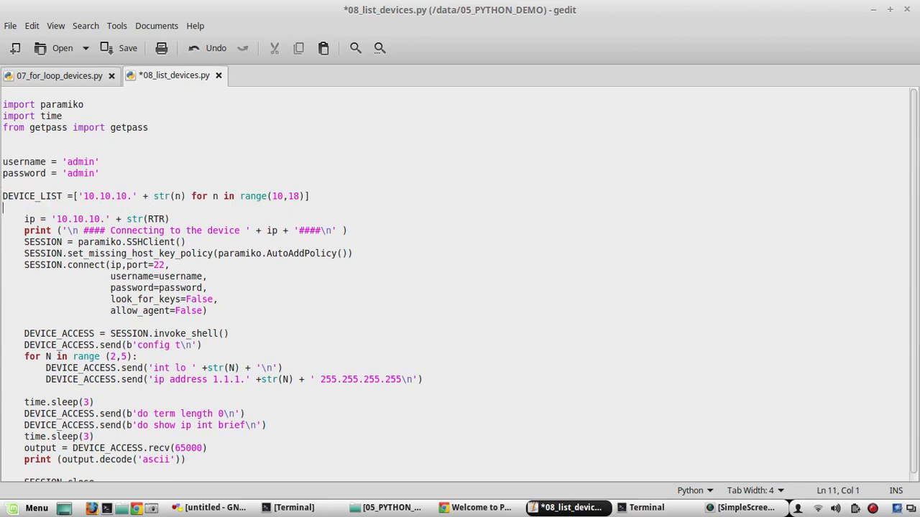
type("f")
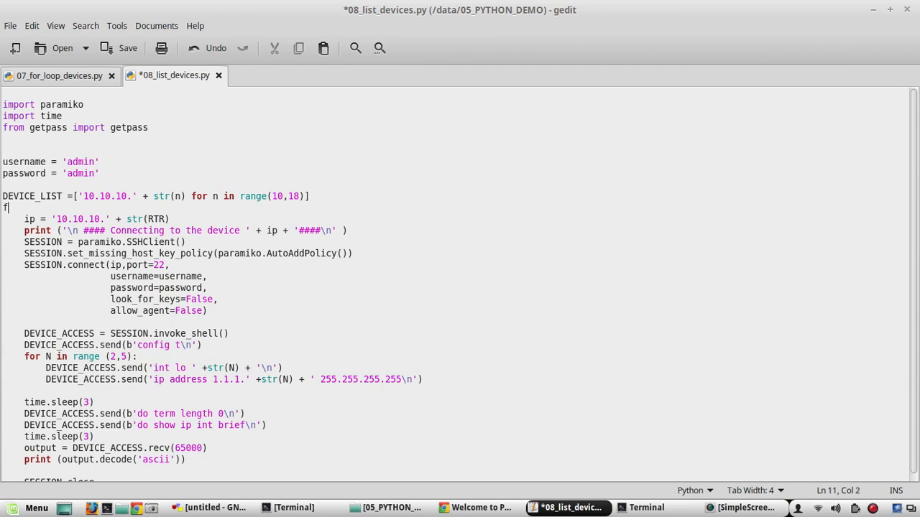
type("or RTR in DEVICE_LIST")
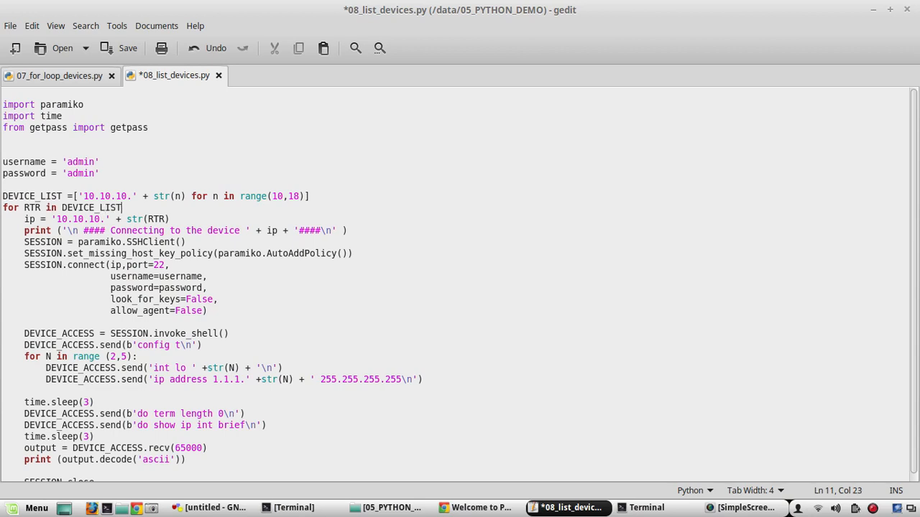
type(":")
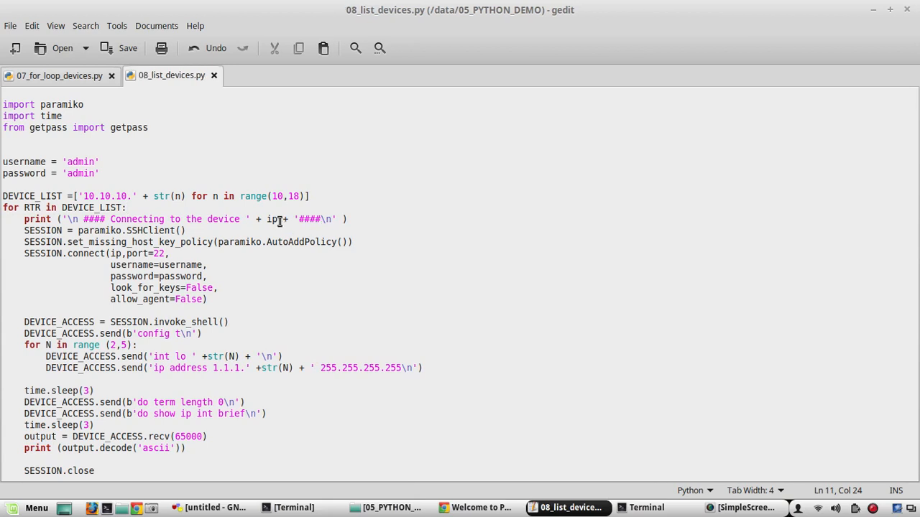
Replace ip with RTR, search for leftover 'ip' uses, and save.
type("R")
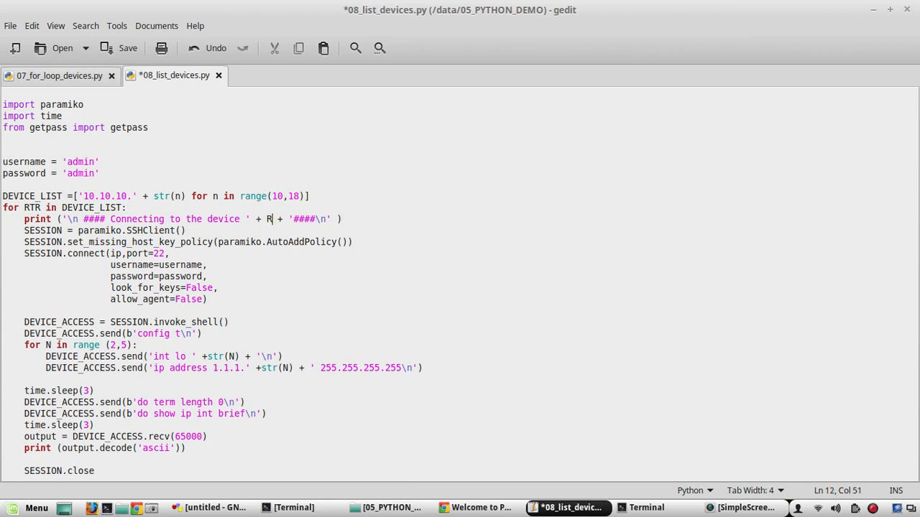
type("TR")
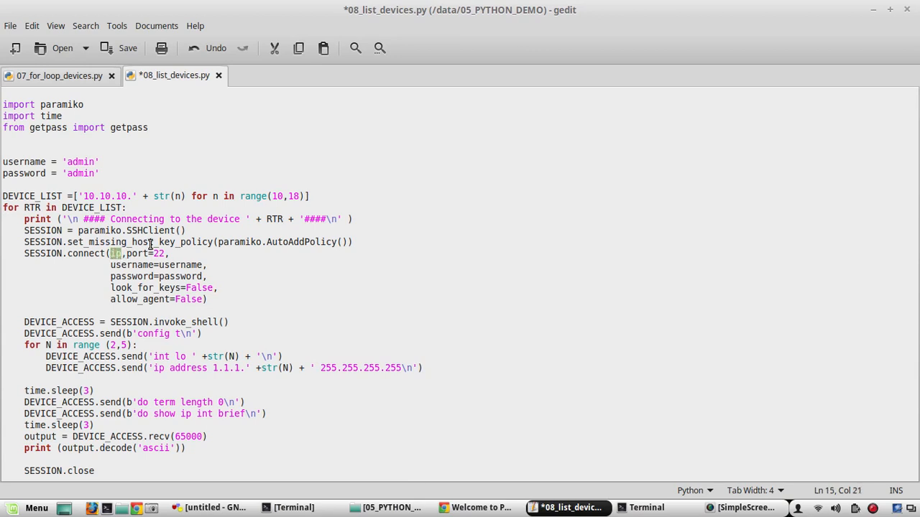
type("RTR")
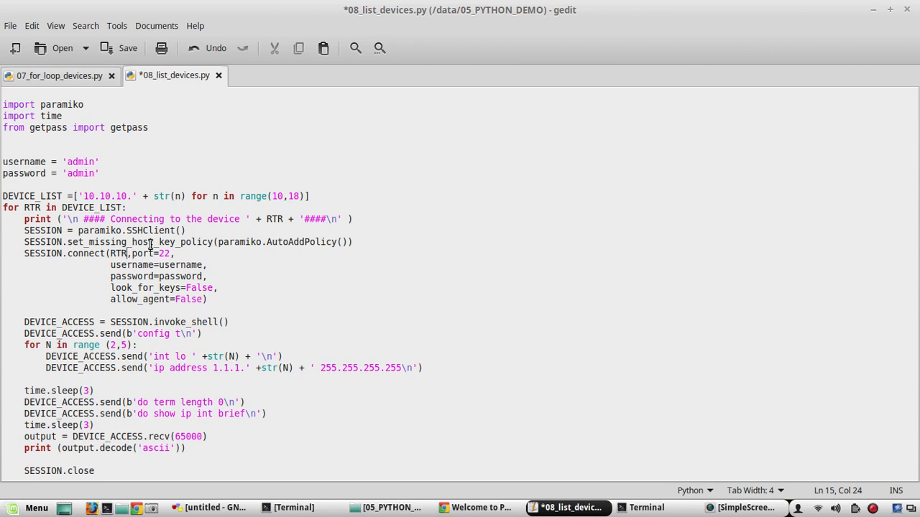
key("ctrl+f")
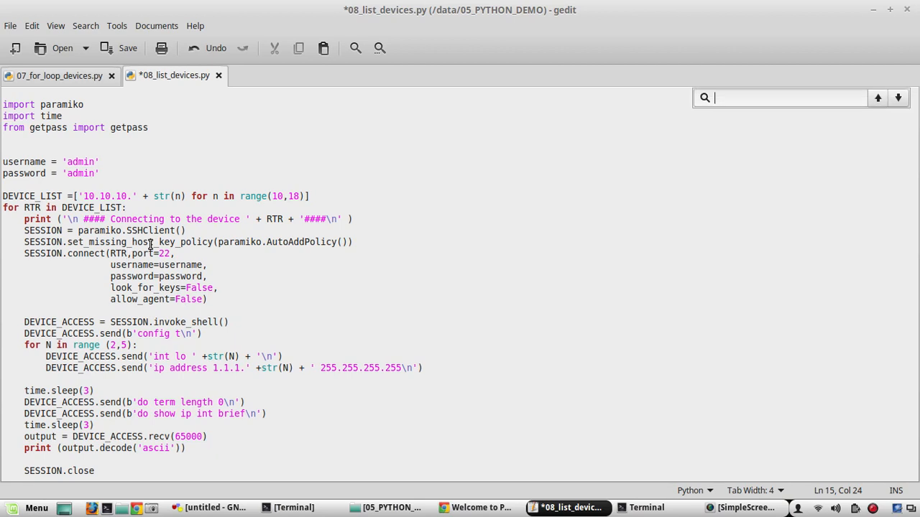
type("ip")
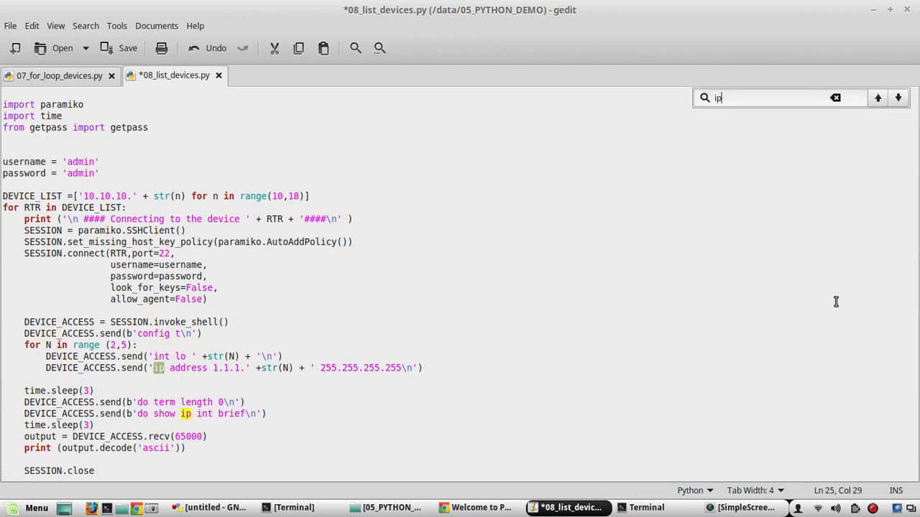
key("BackSpace")
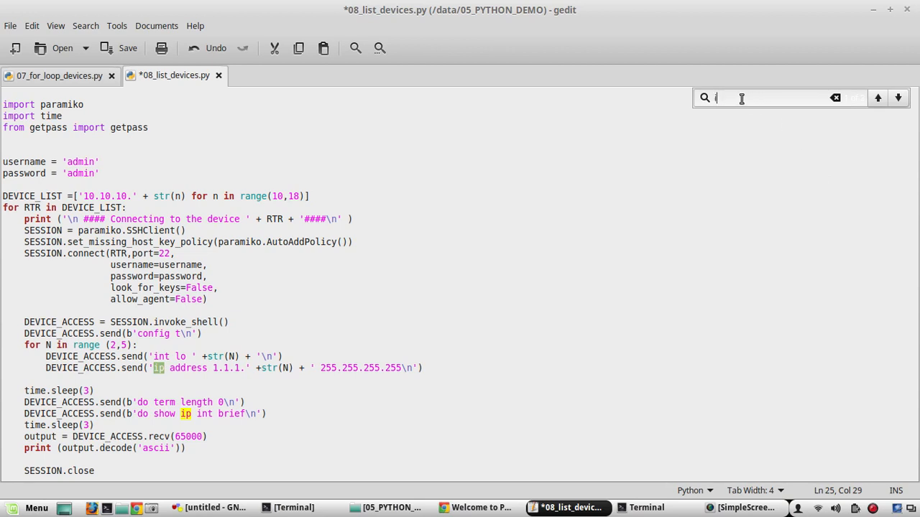
key("ctrl+s")
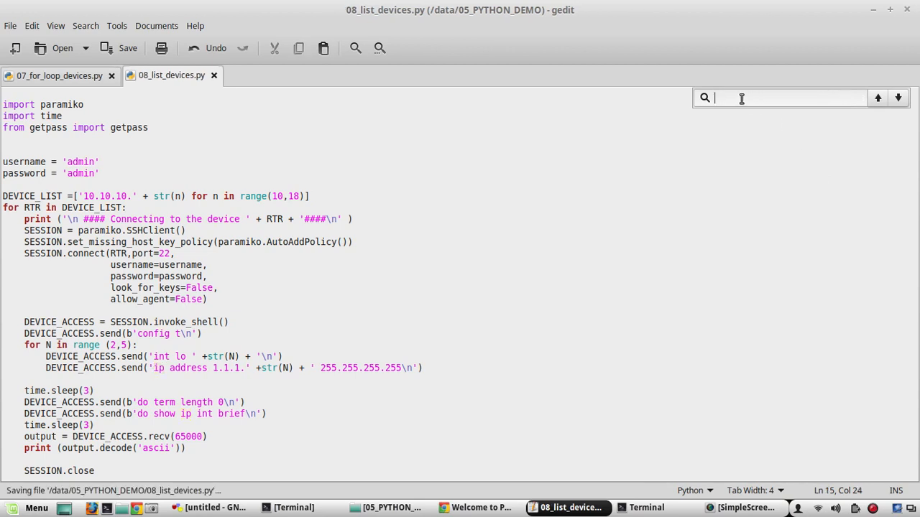
mouse_move(645, 507)
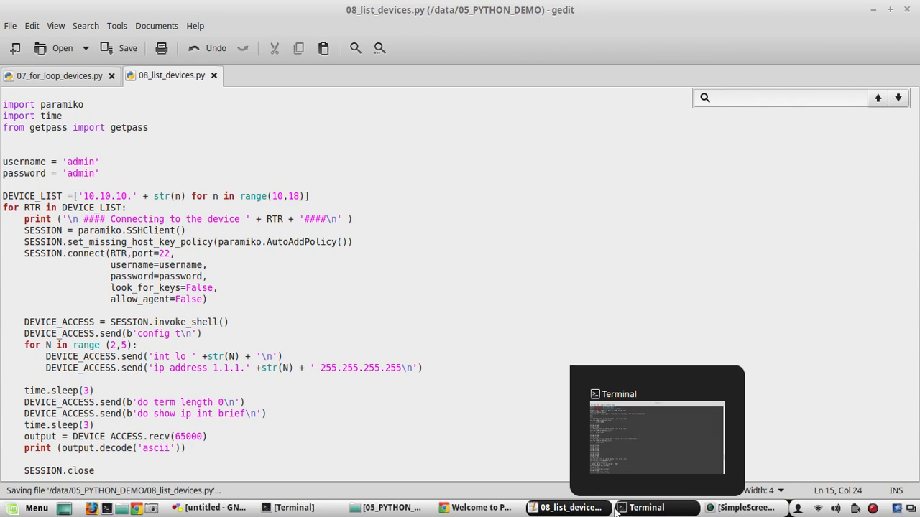
Run 08_list_devices.py, which fails at 10.10.10.12, then save it with range(10,12).
left_click(645, 507)
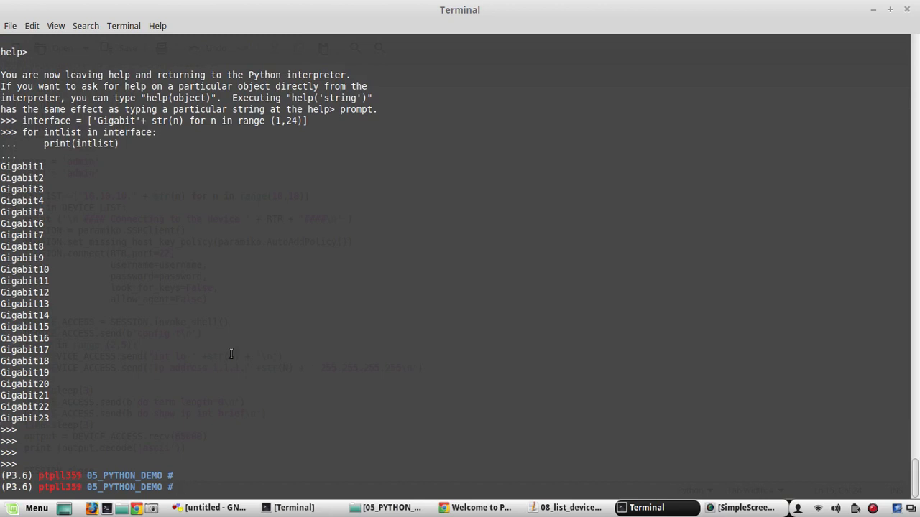
type("python")
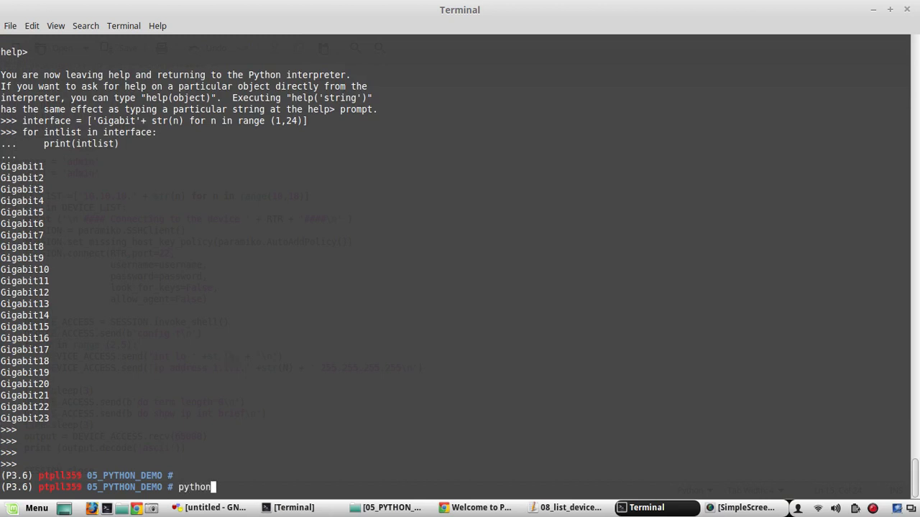
type("08_list_devices.py")
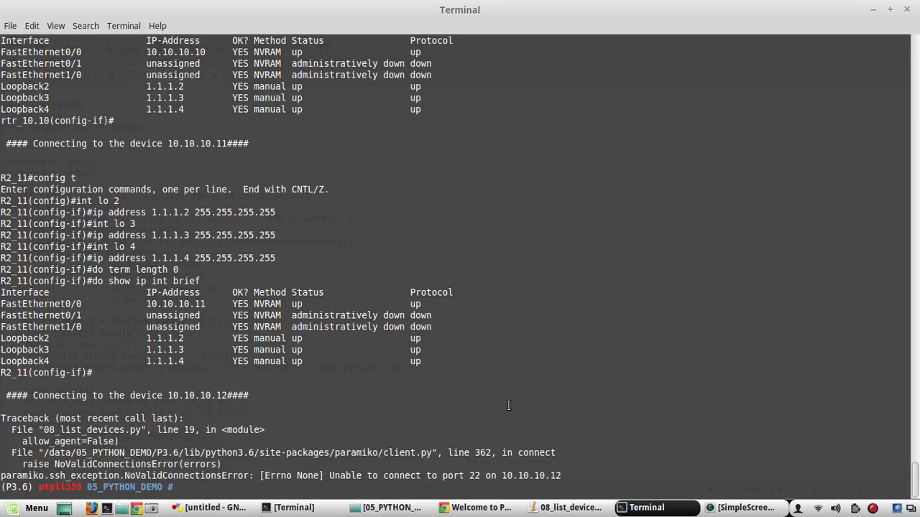
left_click(567, 507)
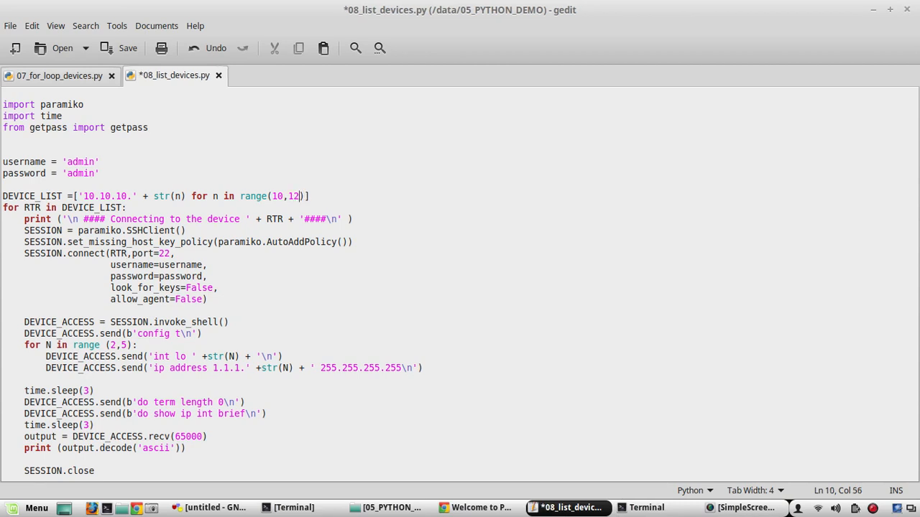
key("ctrl+s")
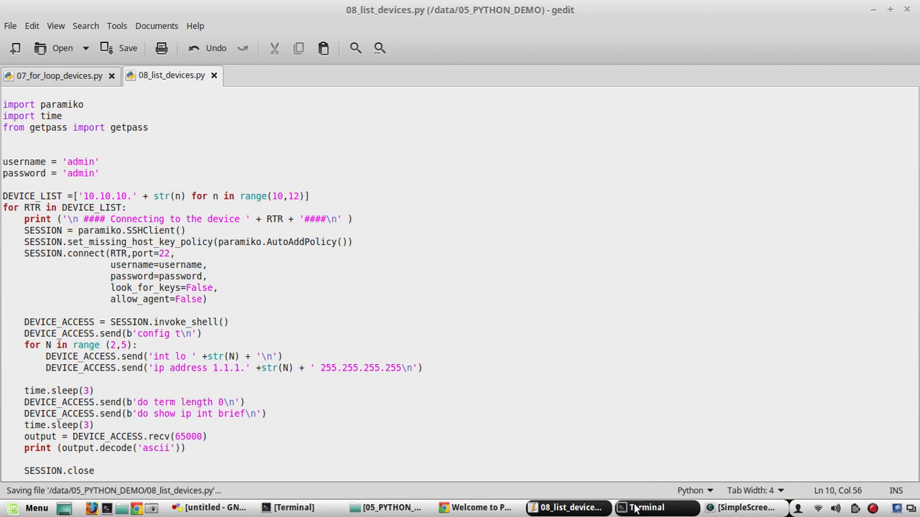
Rerun 'python 08_list_devices.py' and review loopbacks configured on 10.10.10.10 and .11.
left_click(645, 508)
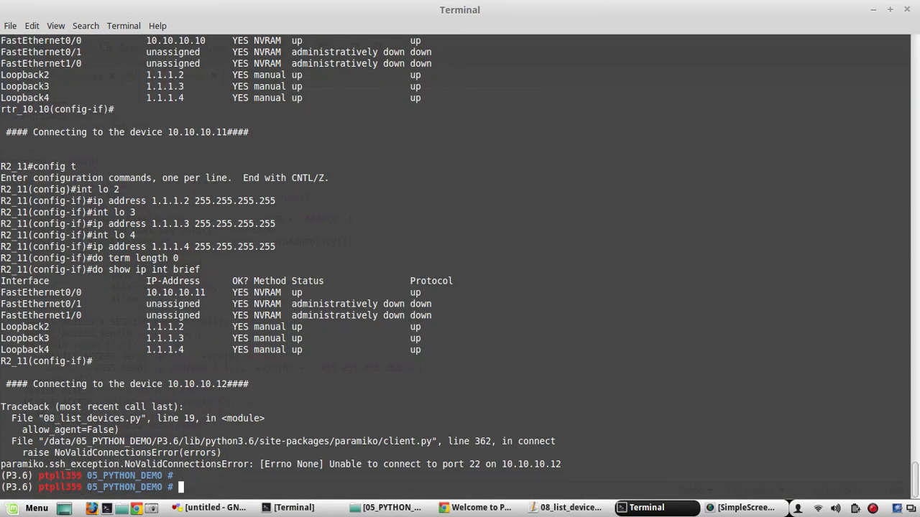
type("python 08_list_devices.py")
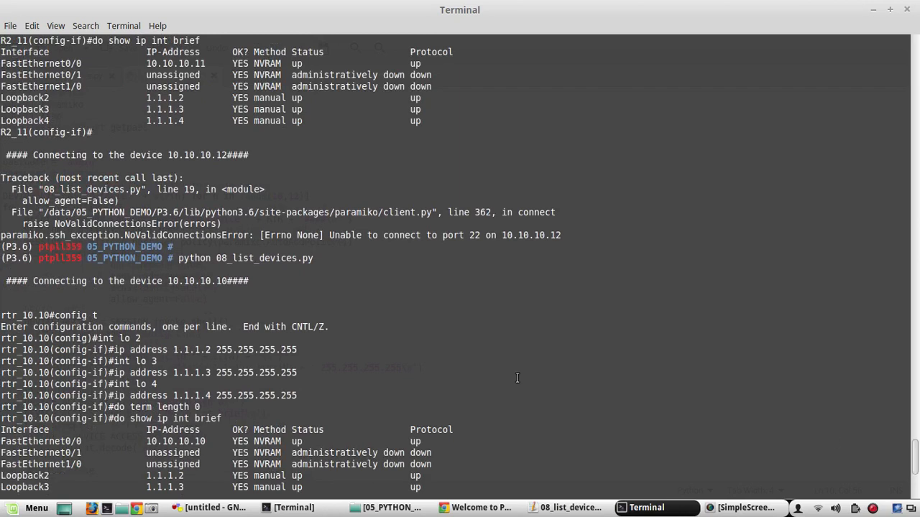
mouse_move(322, 241)
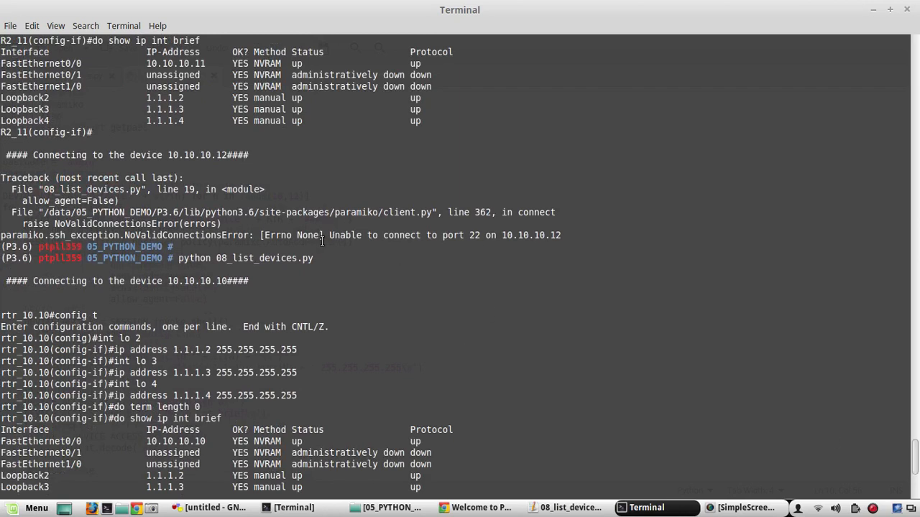
left_click_drag(325, 235, 553, 235)
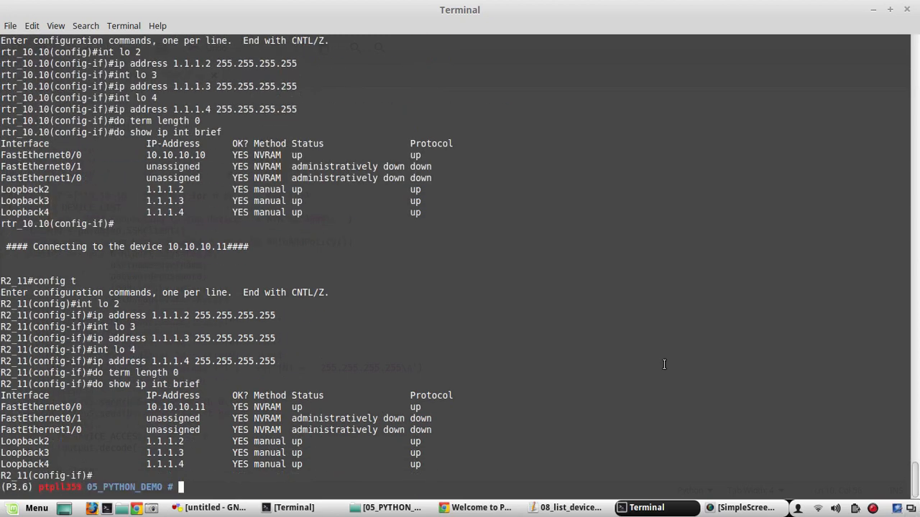
mouse_move(357, 351)
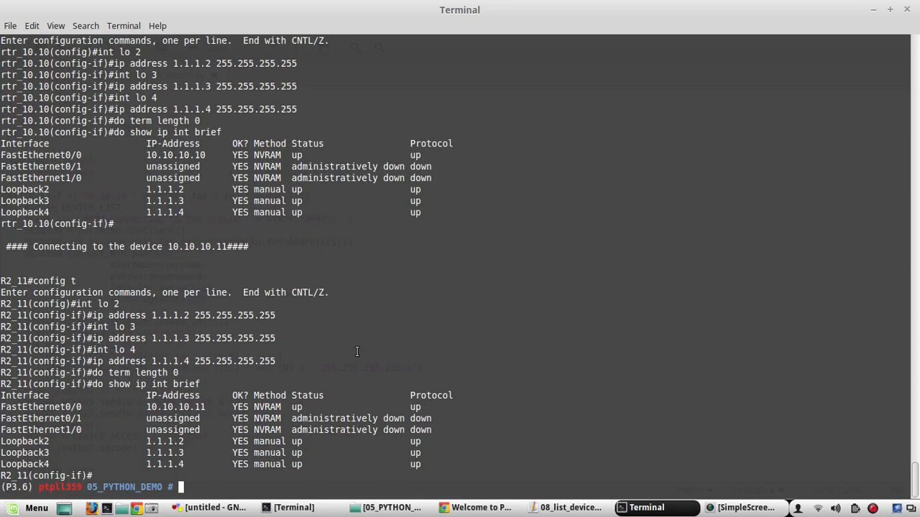